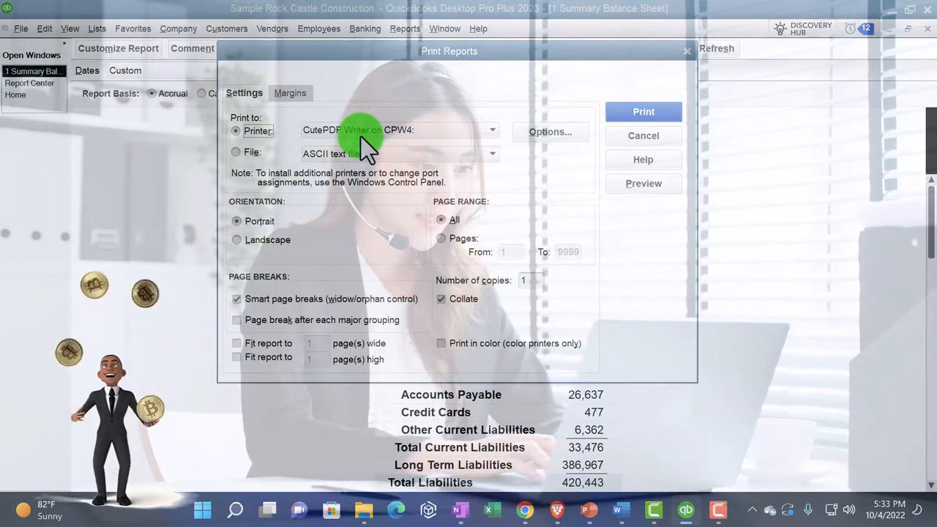
mouse_move(271, 234)
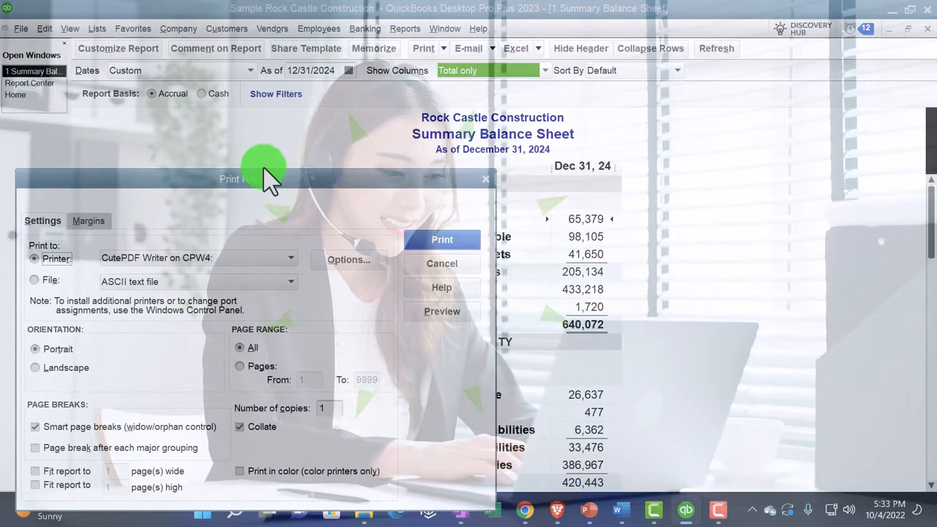
mouse_move(426, 160)
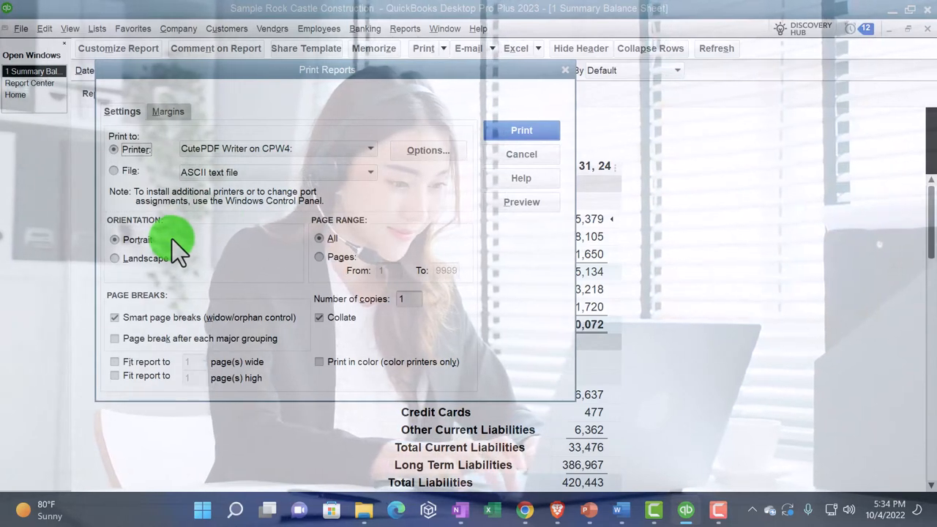
mouse_move(839, 223)
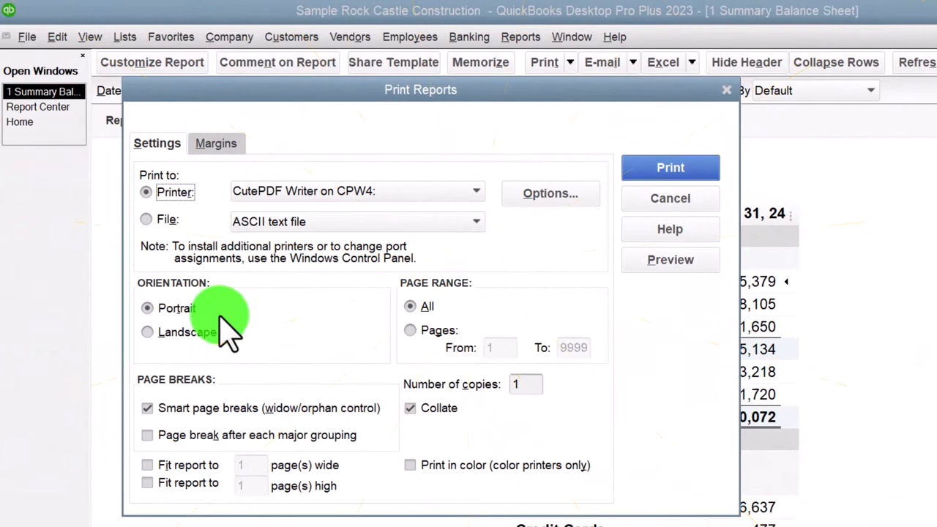
mouse_move(198, 347)
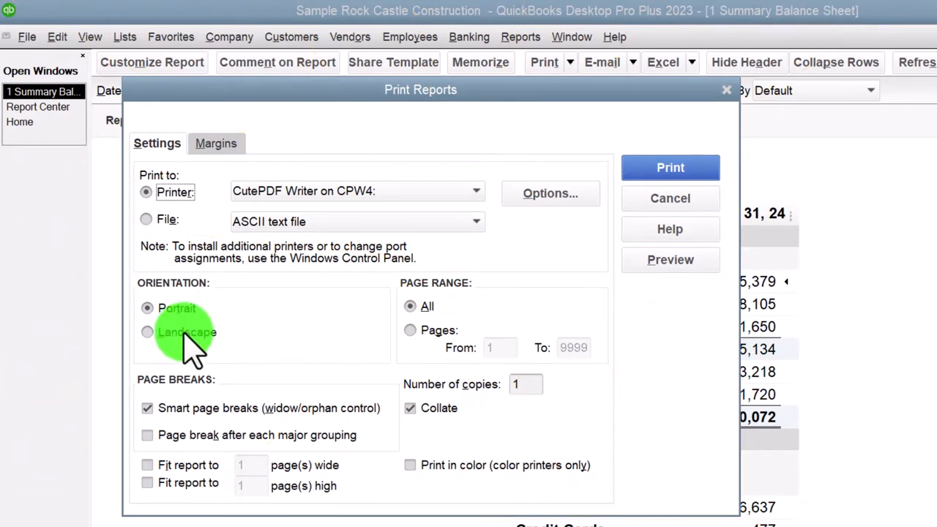
Step: Cancel the Print Reports dialog after checking the CutePDF Writer printer and Portrait orientation
left_click(147, 333)
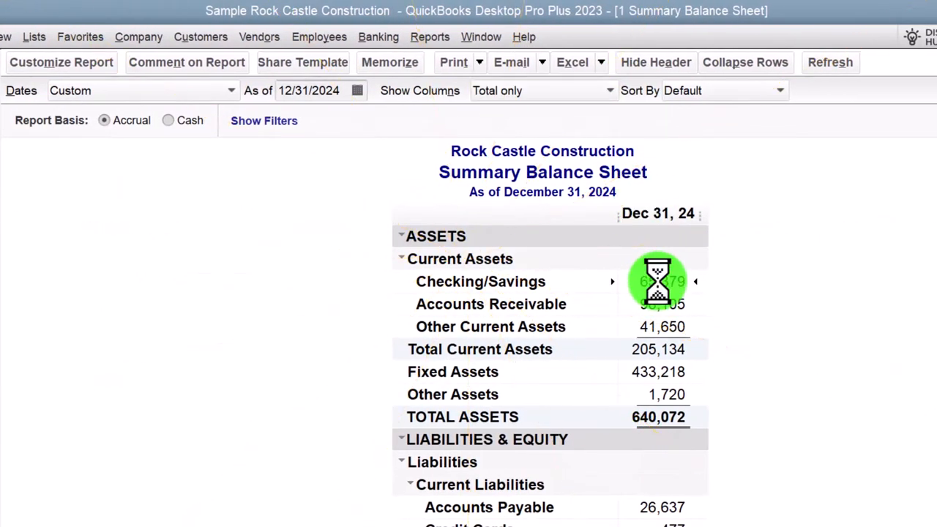
double_click(656, 282)
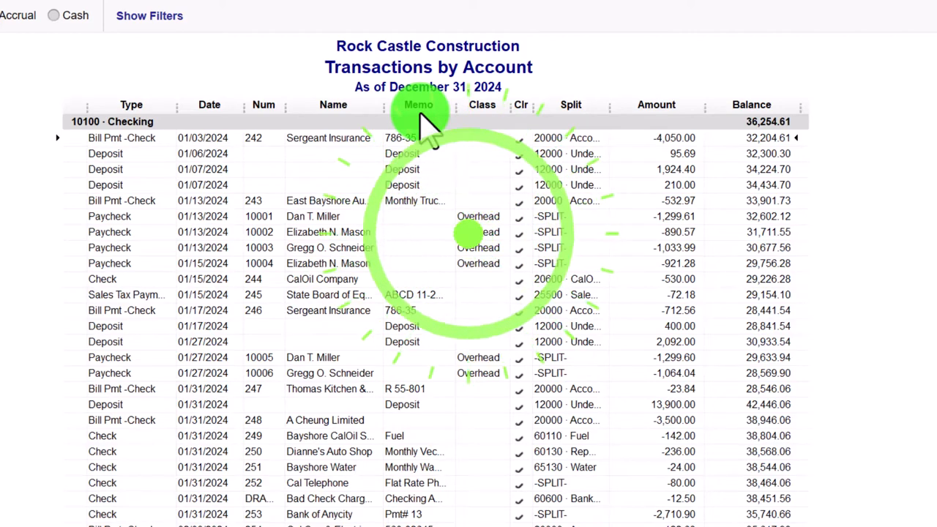
left_click(418, 104)
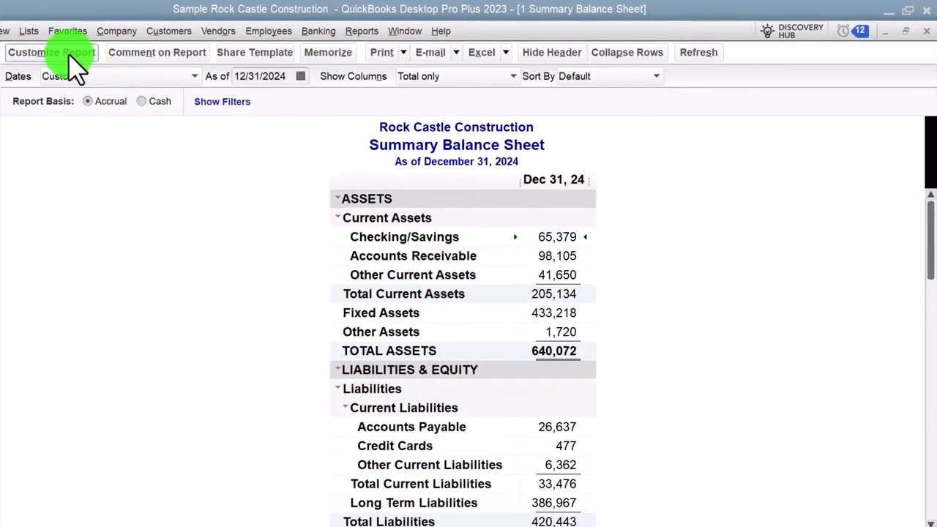
Step: Open Customize Report and then close the Modify Report window
left_click(52, 53)
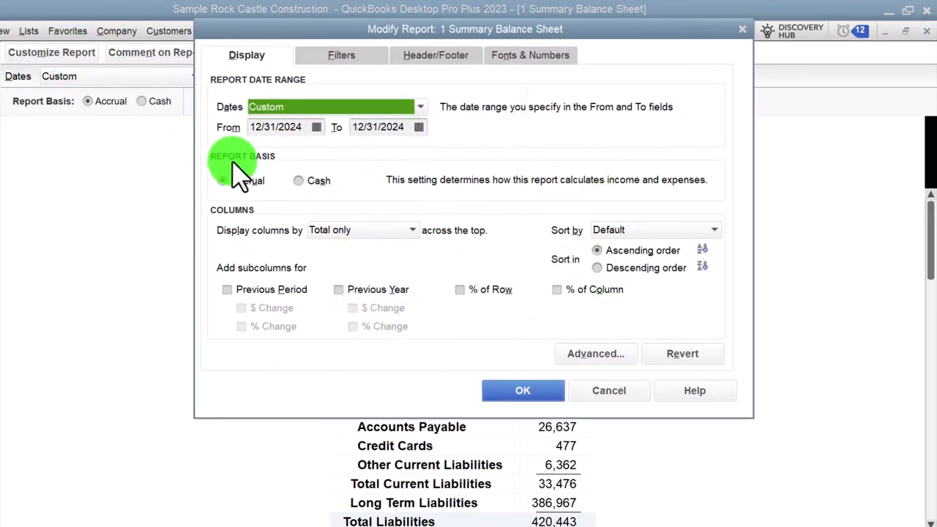
left_click(523, 391)
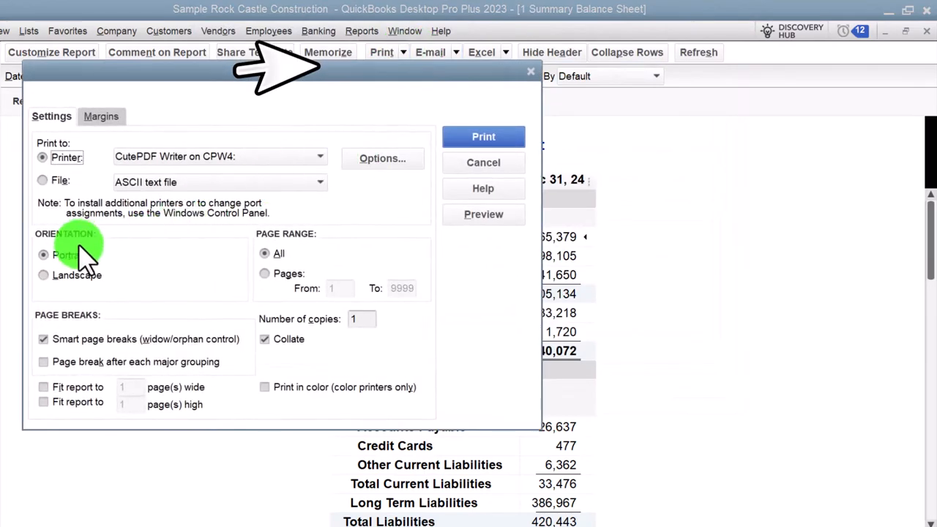
mouse_move(282, 285)
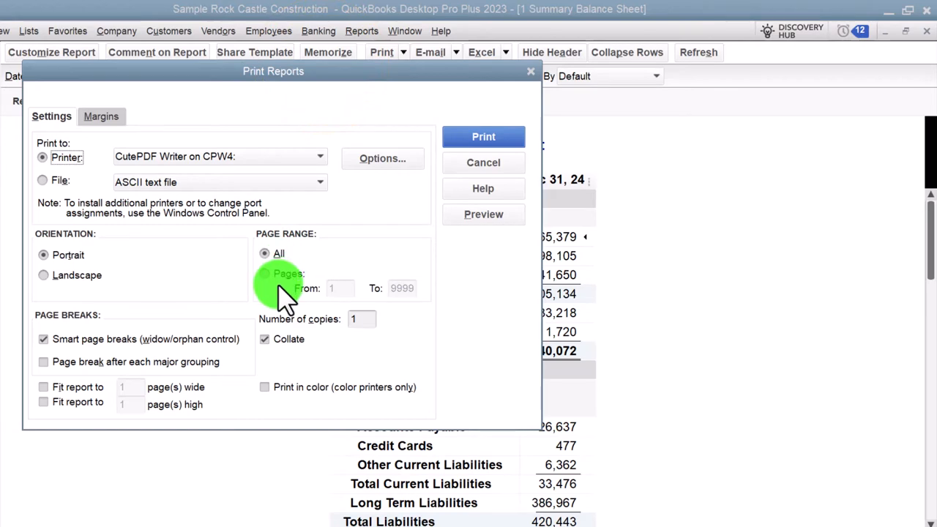
mouse_move(154, 351)
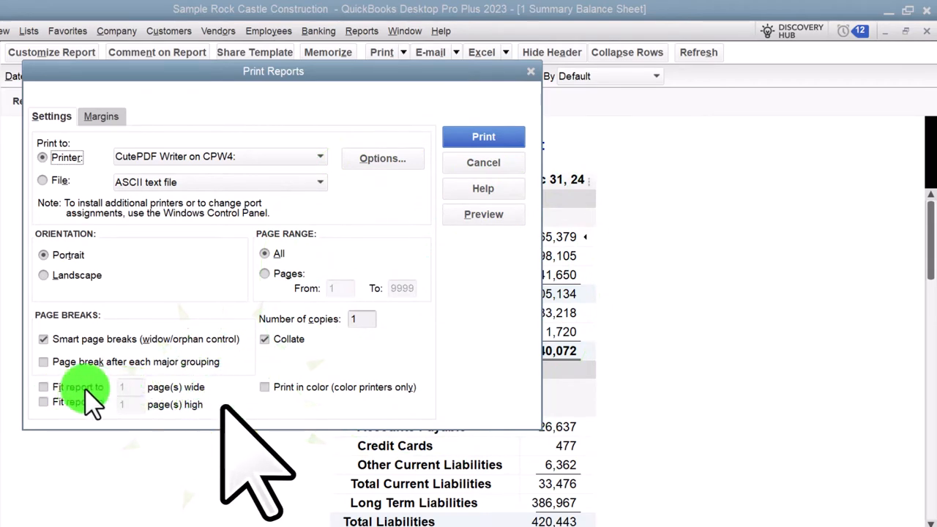
left_click(38, 386)
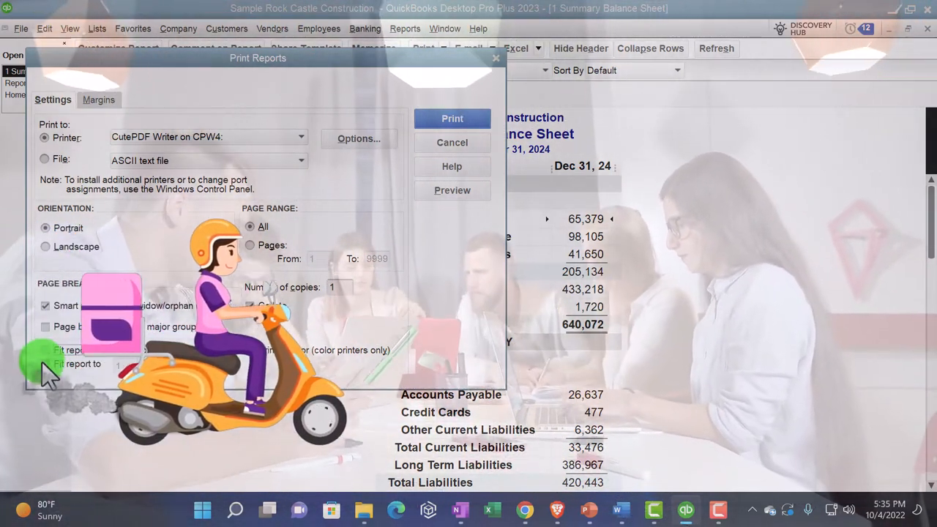
left_click(47, 364)
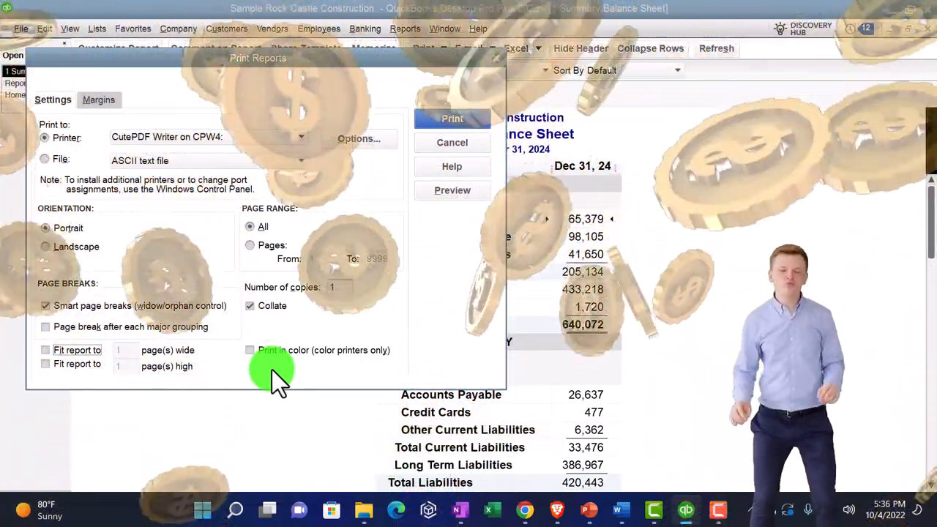
mouse_move(324, 169)
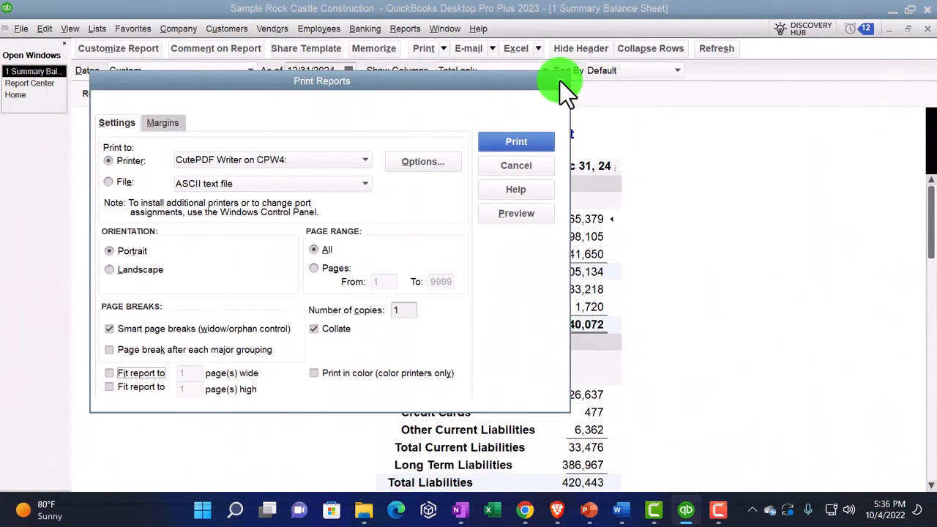
Step: View the Margins tab showing 0.50-inch margins on every side
left_click(163, 123)
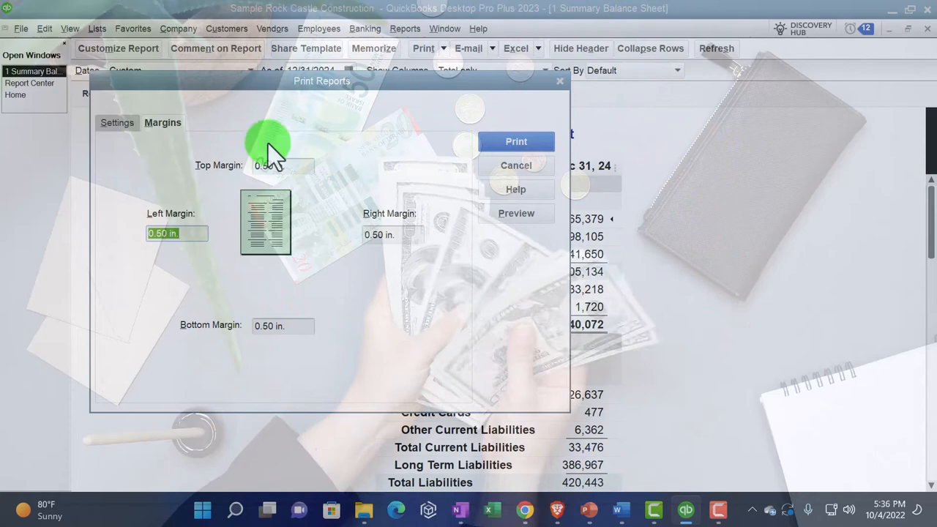
mouse_move(822, 242)
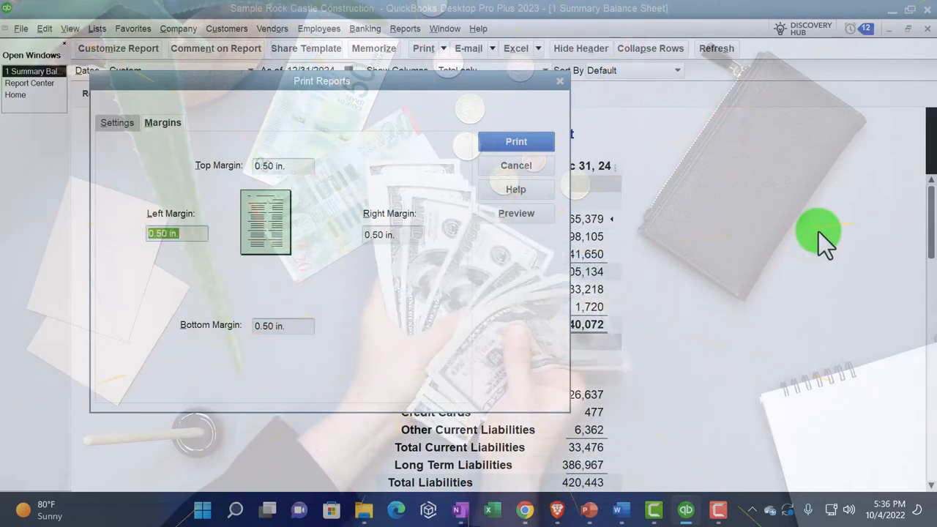
mouse_move(564, 88)
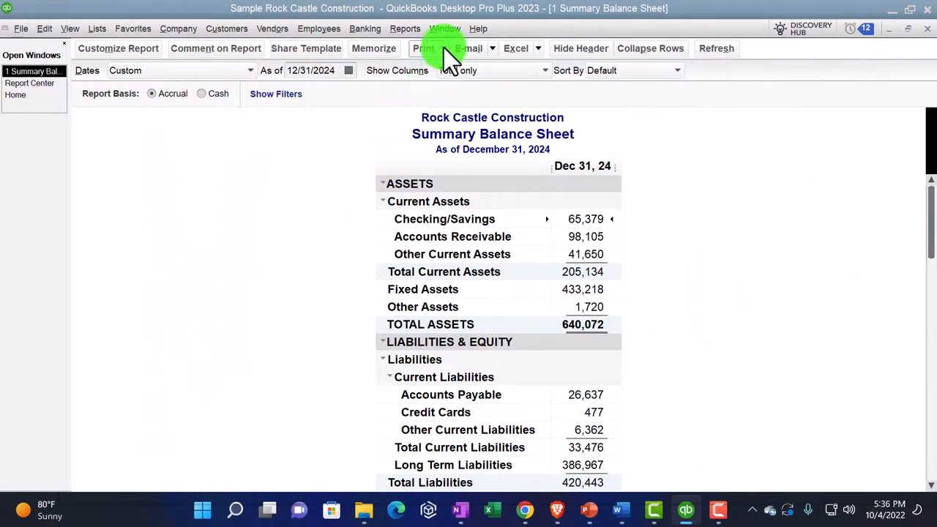
Step: Choose Save As PDF from the report toolbar's Print dropdown
left_click(438, 48)
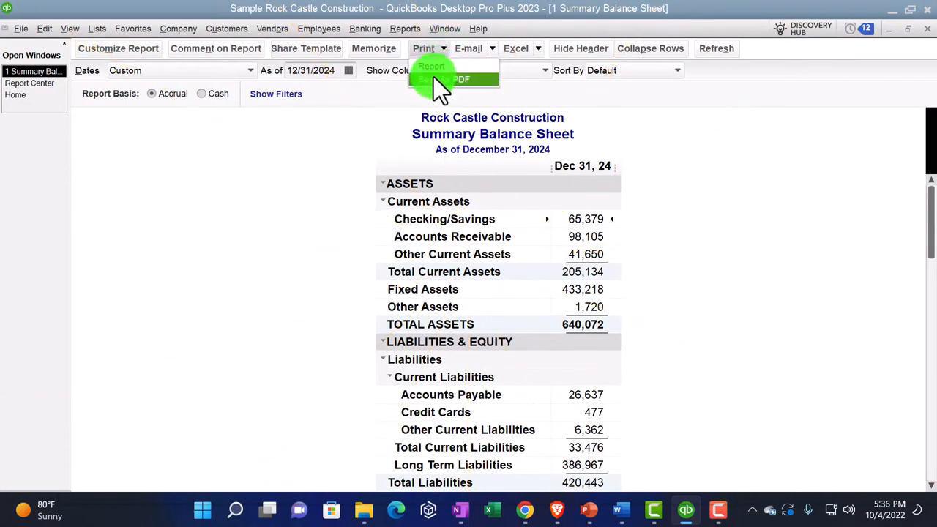
left_click(458, 79)
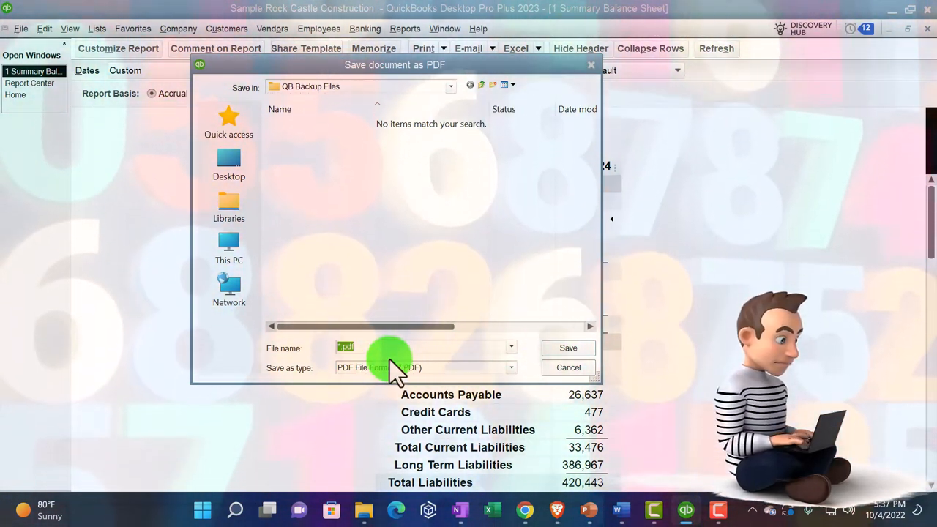
left_click(568, 368)
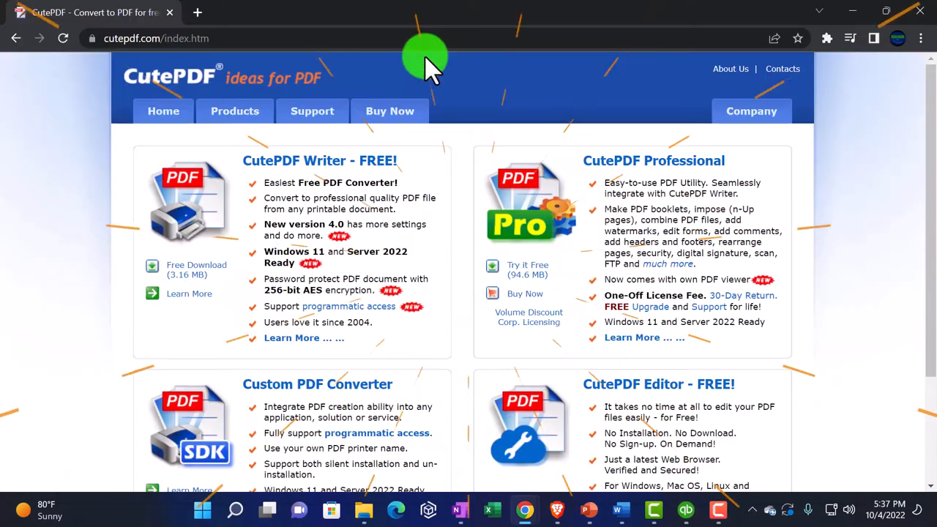
mouse_move(87, 117)
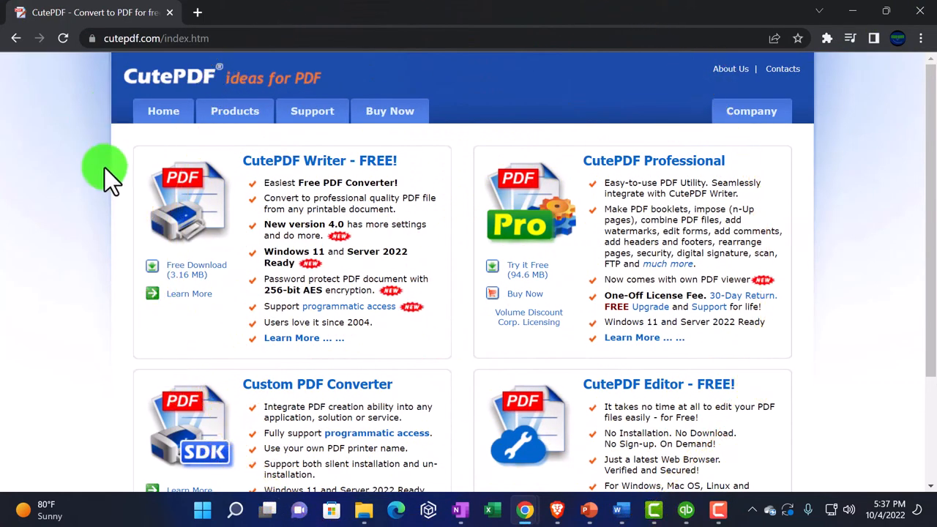
Step: Scroll cutepdf.com down to the CutePDF Writer - FREE download section
scroll("down", 3)
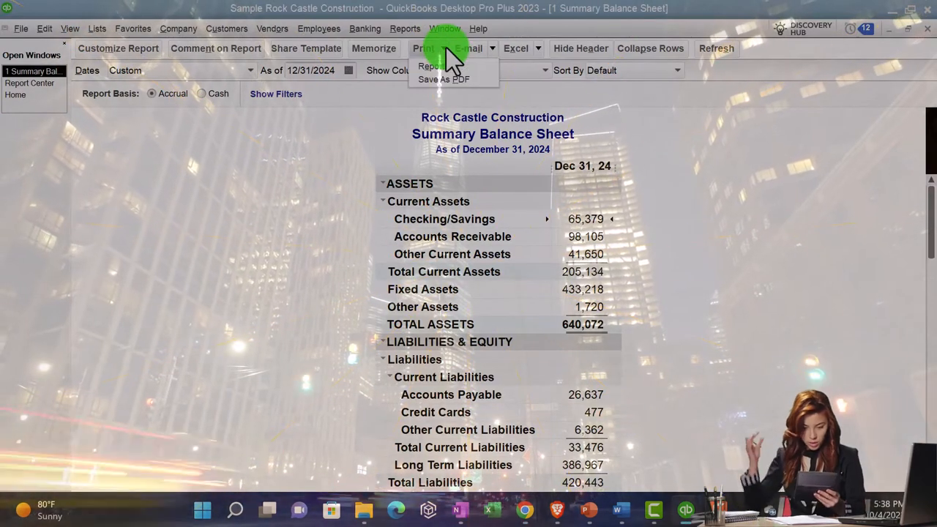
Step: Browse File Explorer into QuickBooks Desktop 2023 > Rock Castle Construction
left_click(445, 79)
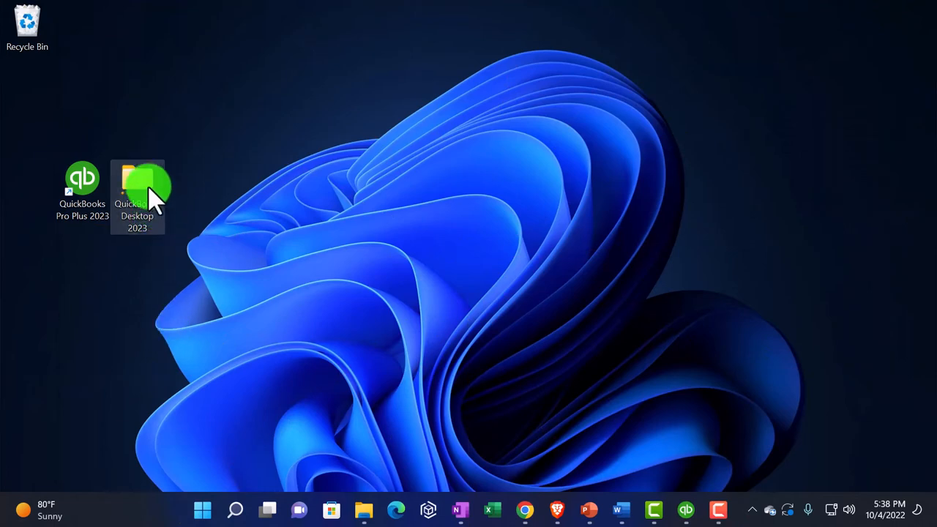
double_click(138, 180)
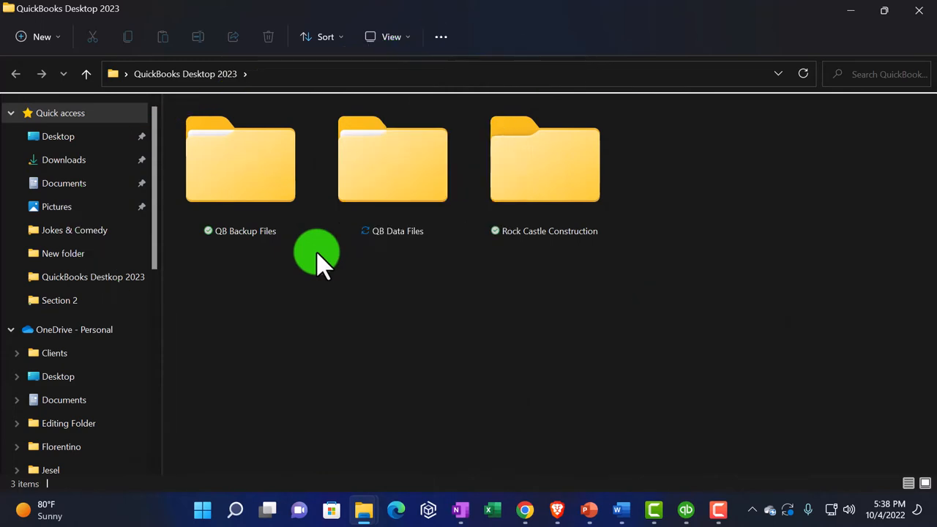
left_click(545, 165)
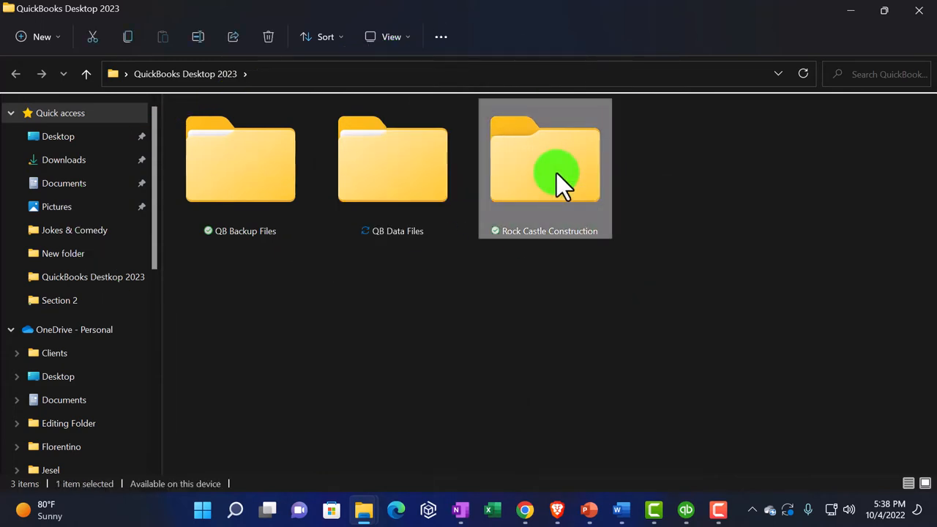
double_click(545, 159)
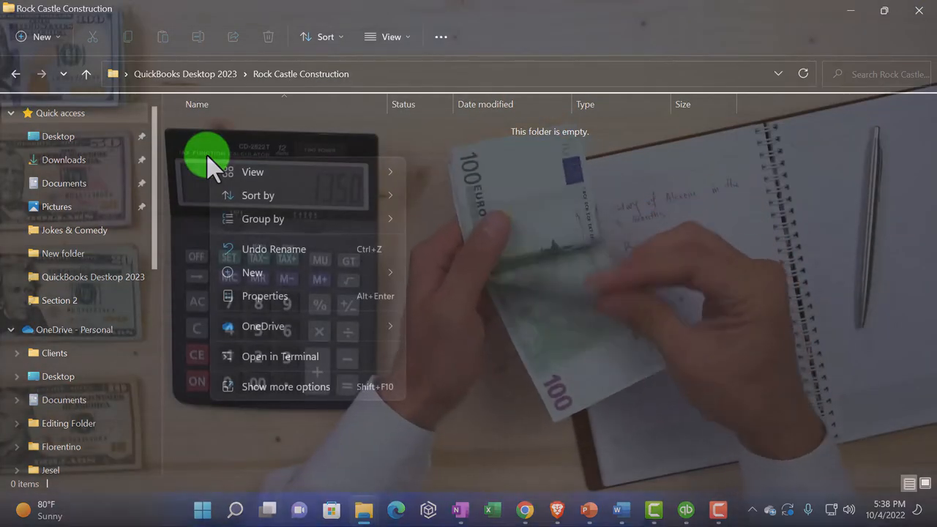
Step: Create the Month End Reports folder, switch to extra large icons, and open it
left_click(252, 272)
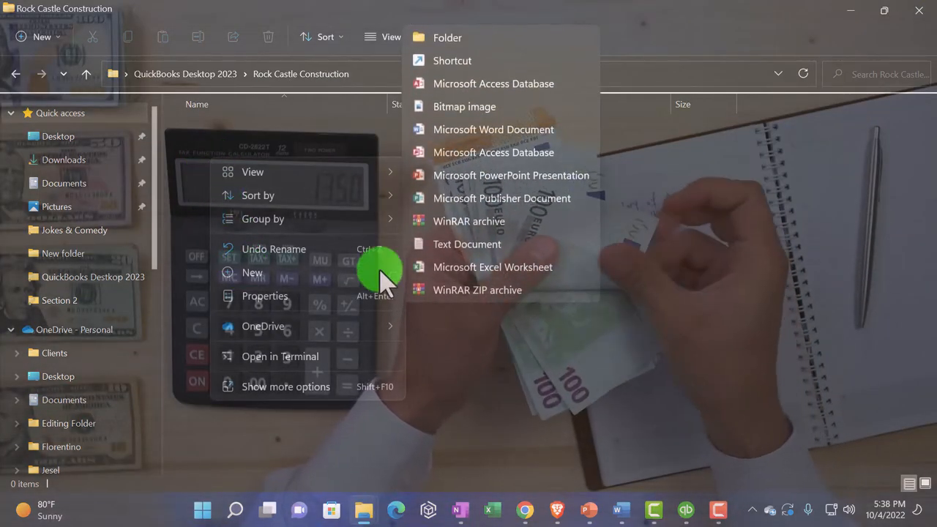
left_click(440, 37)
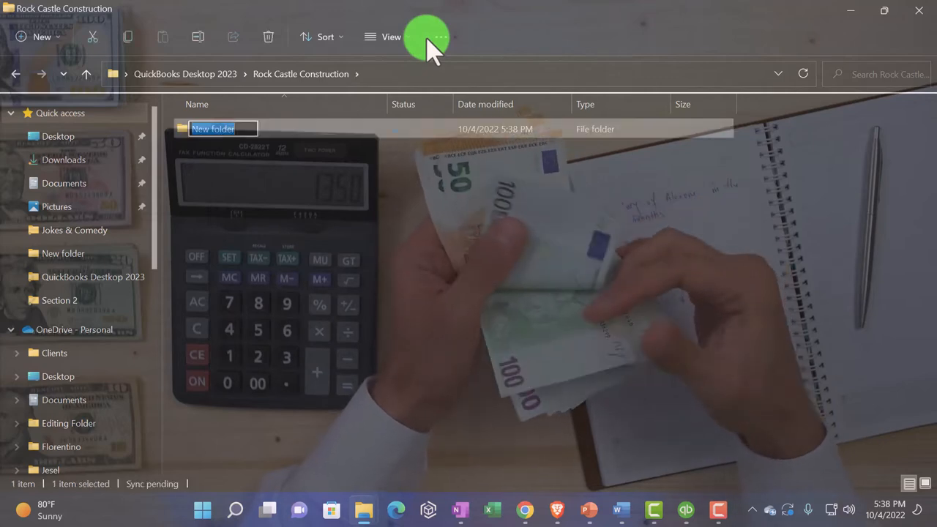
type("Month End Reports")
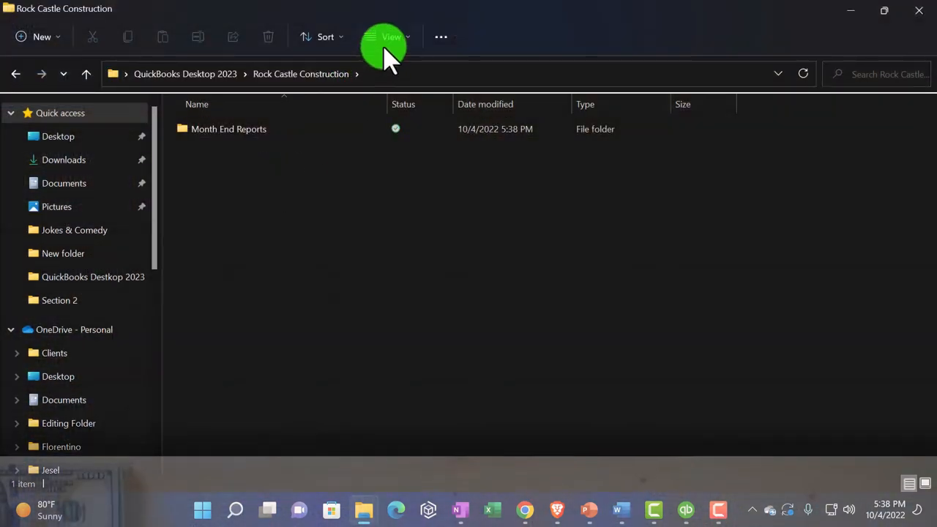
left_click(384, 36)
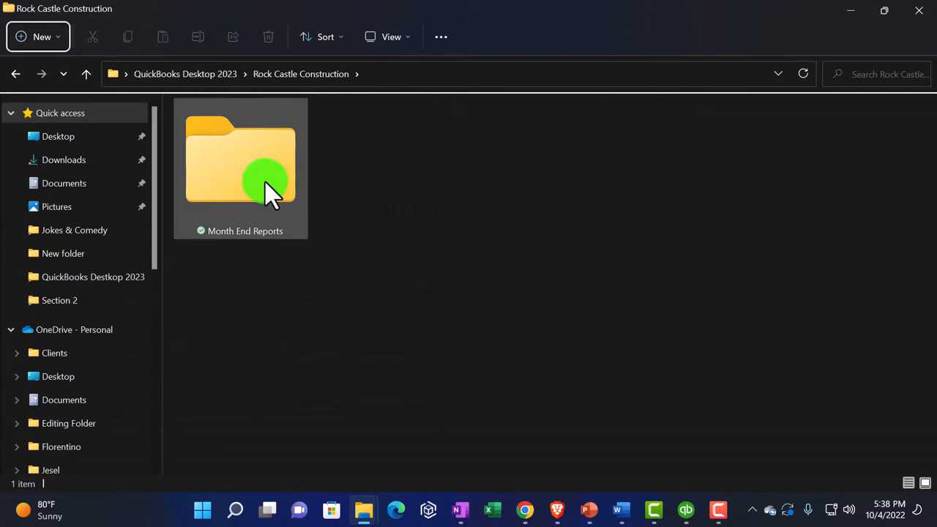
double_click(259, 175)
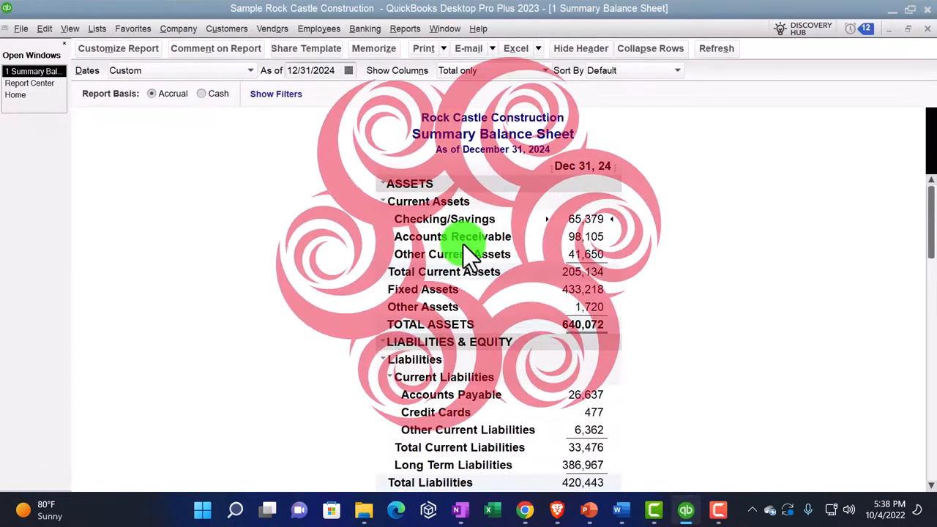
Step: Save As PDF into Rock Castle Construction > Month End Reports as '1 Summary Balance Sheet'
left_click(421, 48)
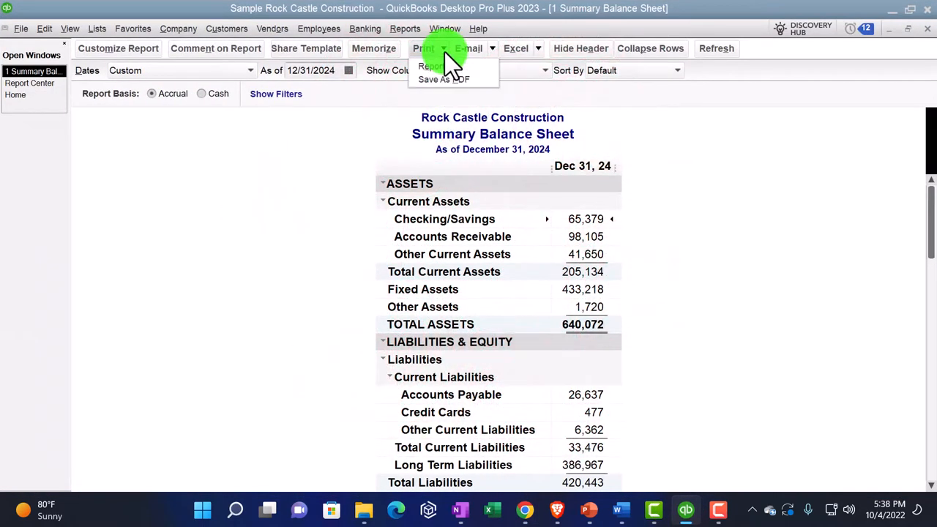
left_click(443, 79)
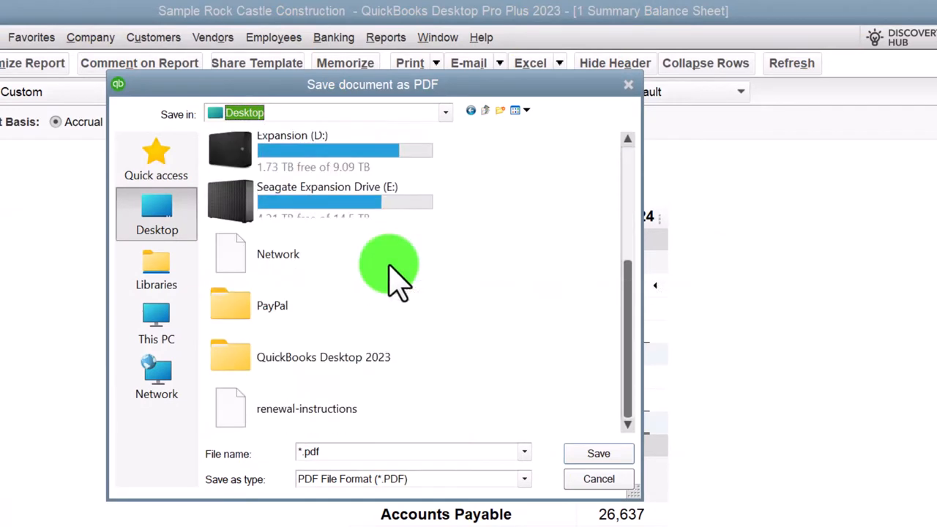
double_click(323, 357)
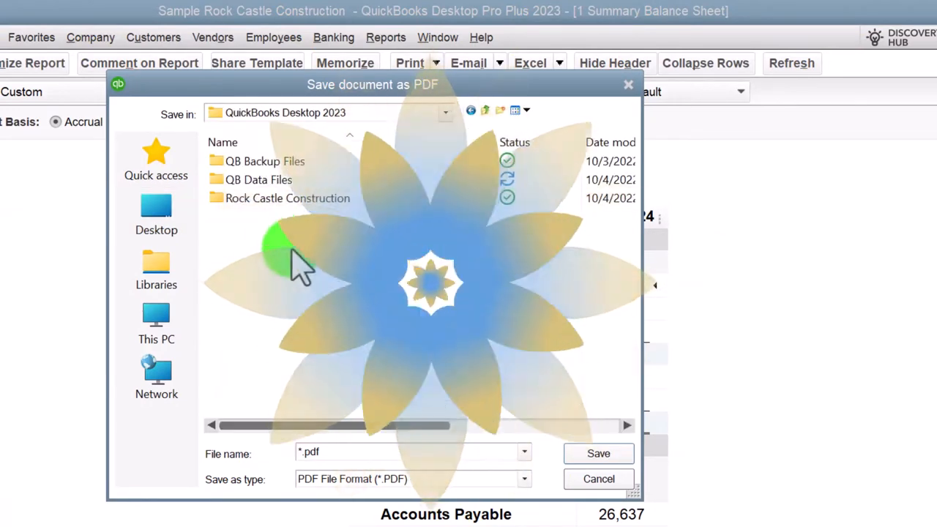
double_click(288, 197)
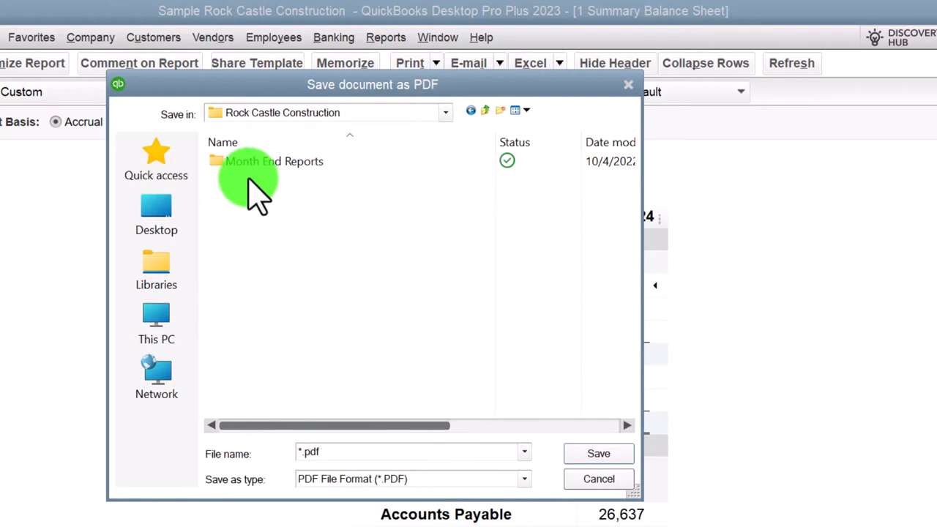
double_click(274, 161)
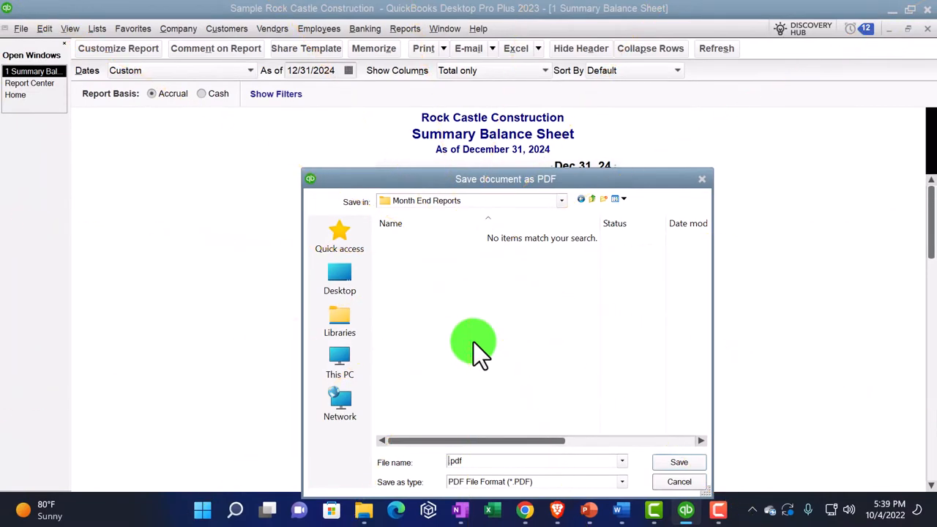
type("Summary Balance Sheet")
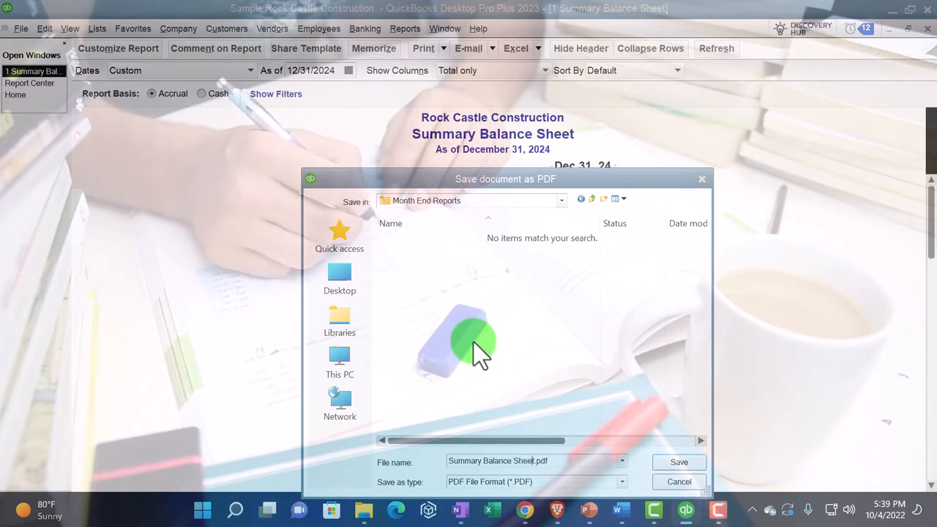
type("1")
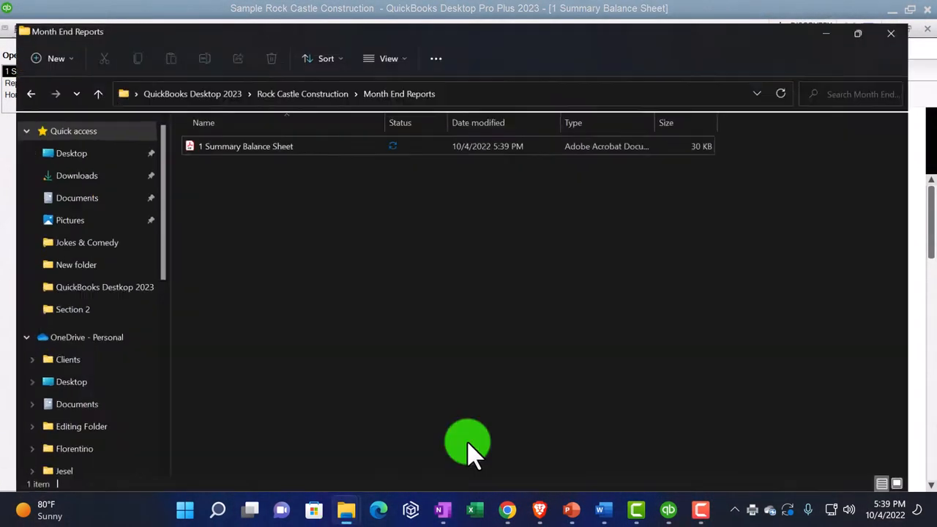
Step: Confirm the 1 Summary Balance Sheet PDF in extra large icons, then run 2 Balance Sheet Standard
left_click(385, 58)
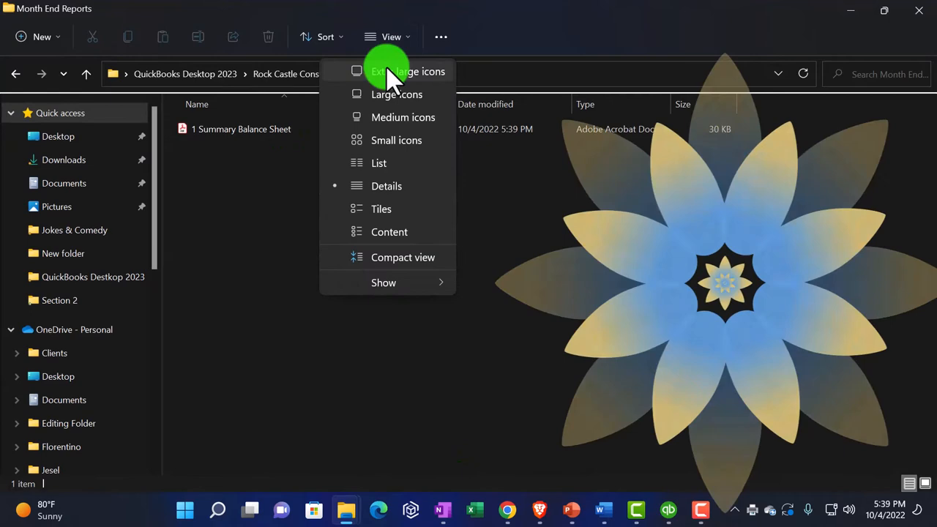
left_click(391, 71)
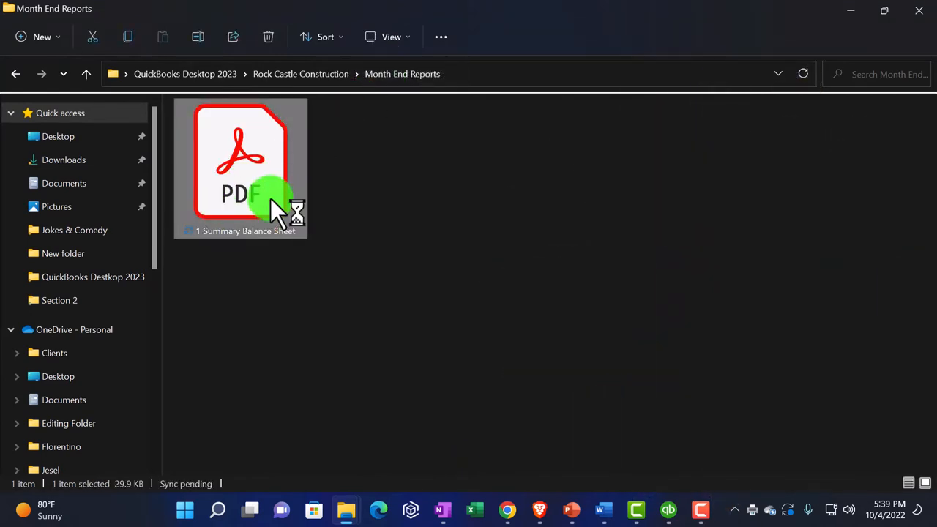
double_click(240, 161)
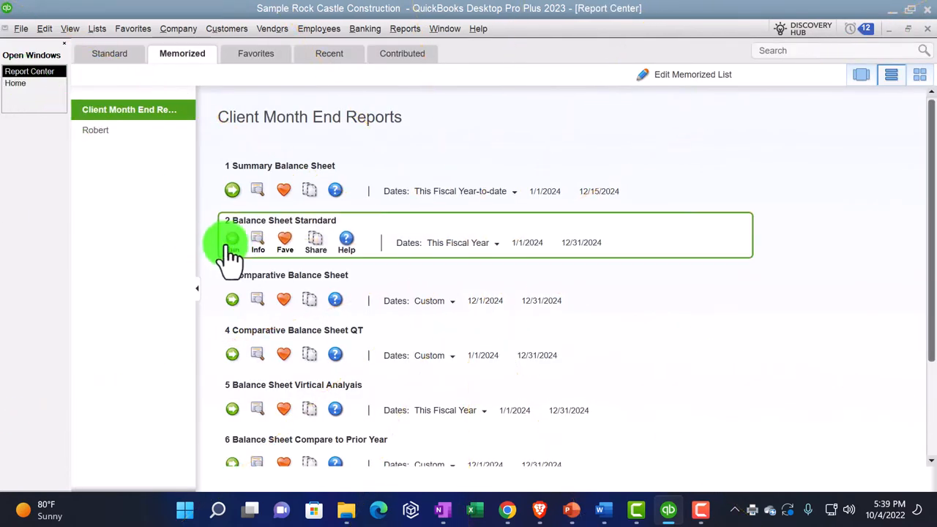
left_click(233, 236)
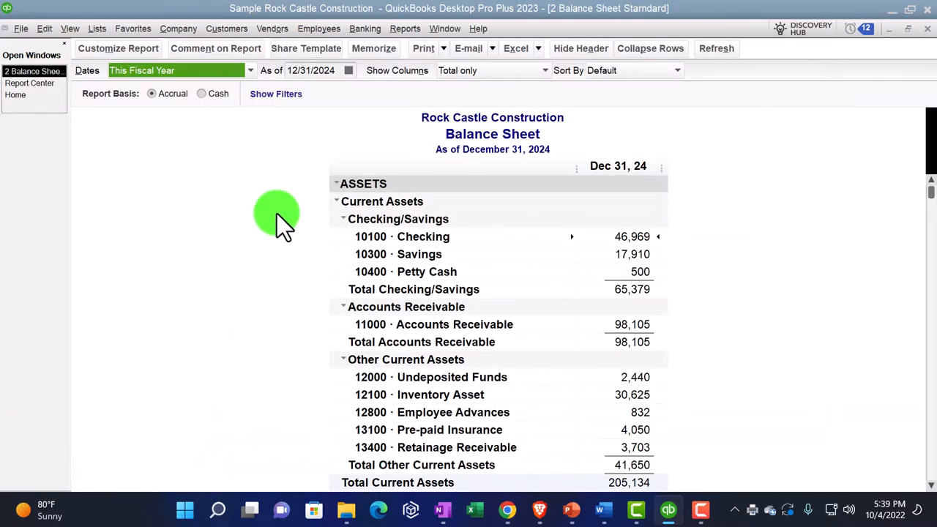
left_click(422, 49)
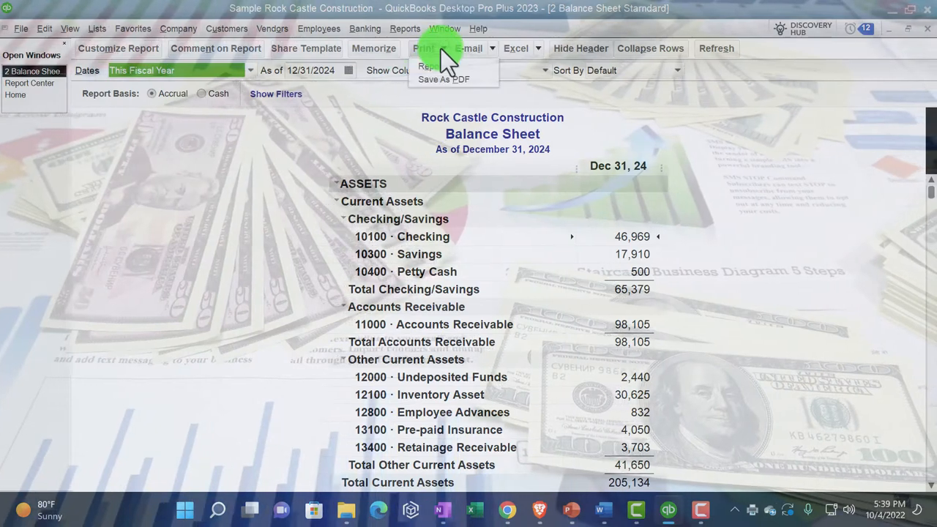
Step: Print the Balance Sheet report to the CutePDF Writer printer
left_click(422, 67)
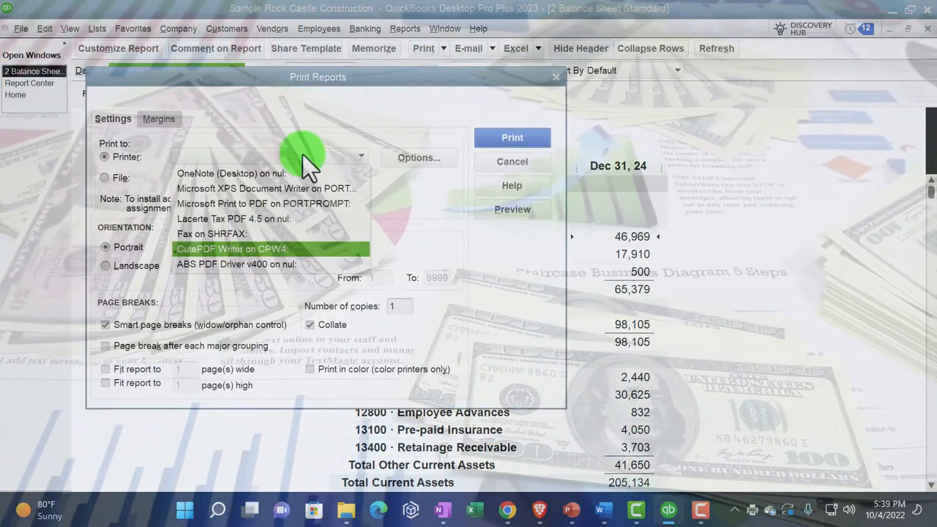
left_click(232, 249)
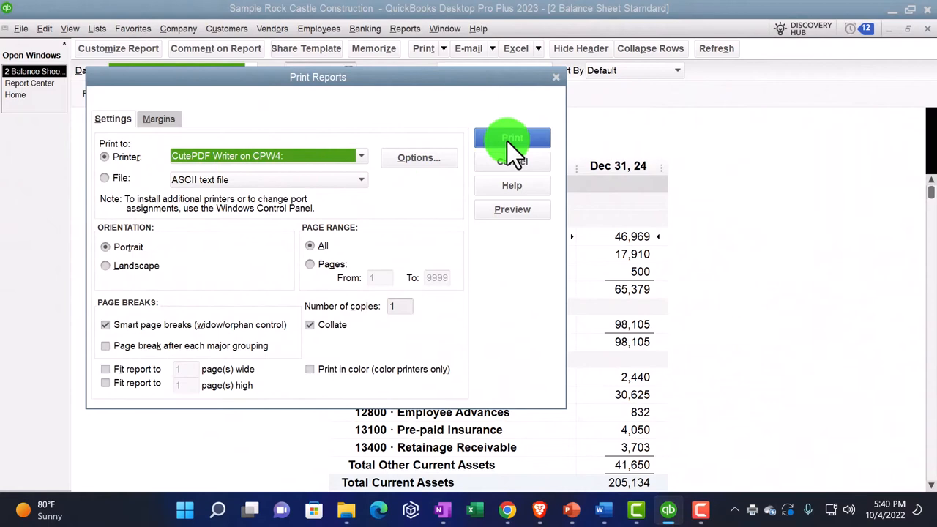
left_click(513, 139)
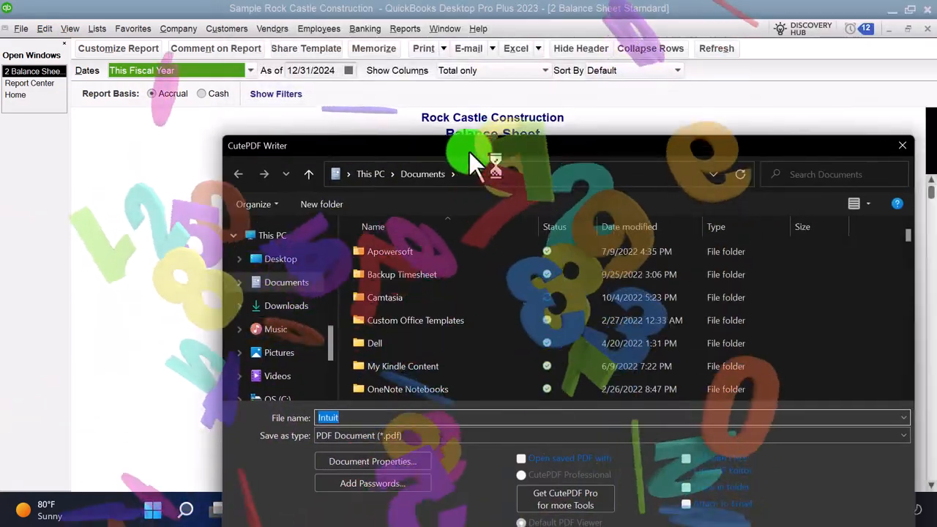
Step: Save the CutePDF file as '2 Balance Sheet' in Desktop > QuickBooks Desktop 2023 > Rock Castle Construction > Month End Reports
left_click(280, 258)
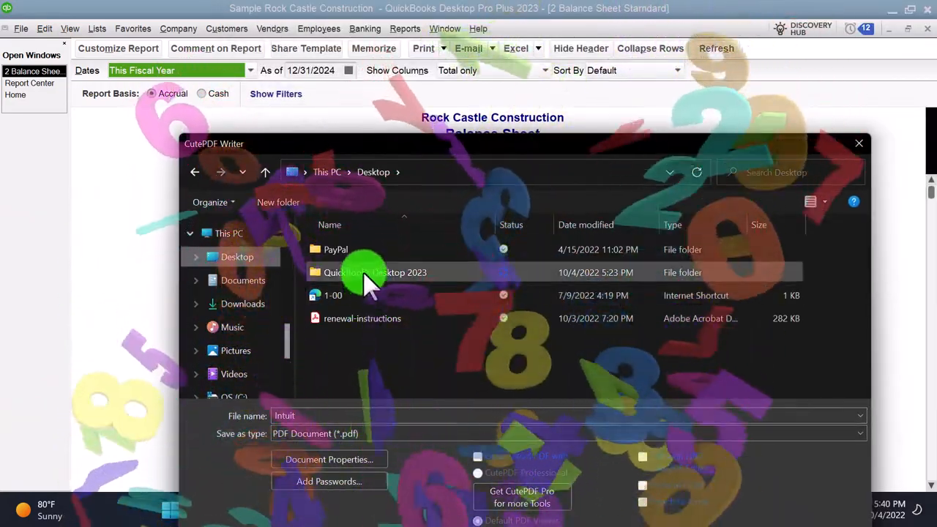
double_click(375, 272)
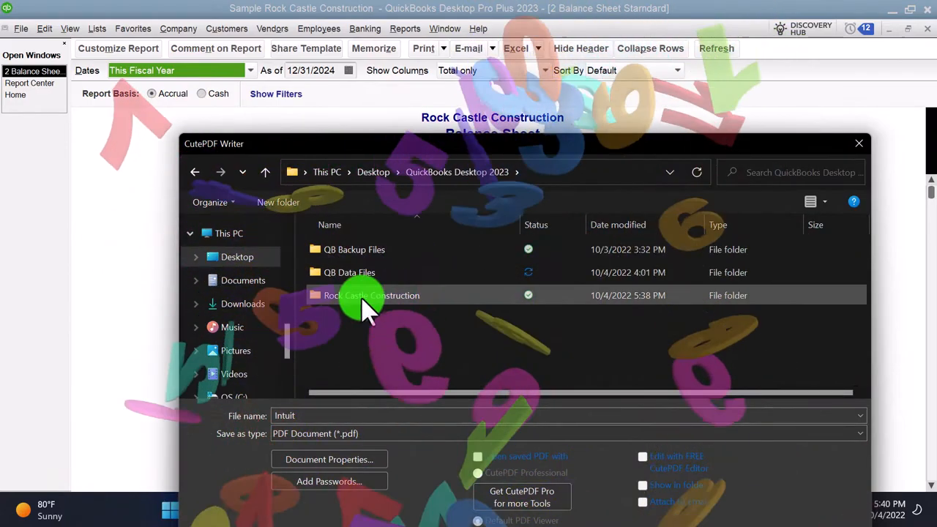
double_click(372, 295)
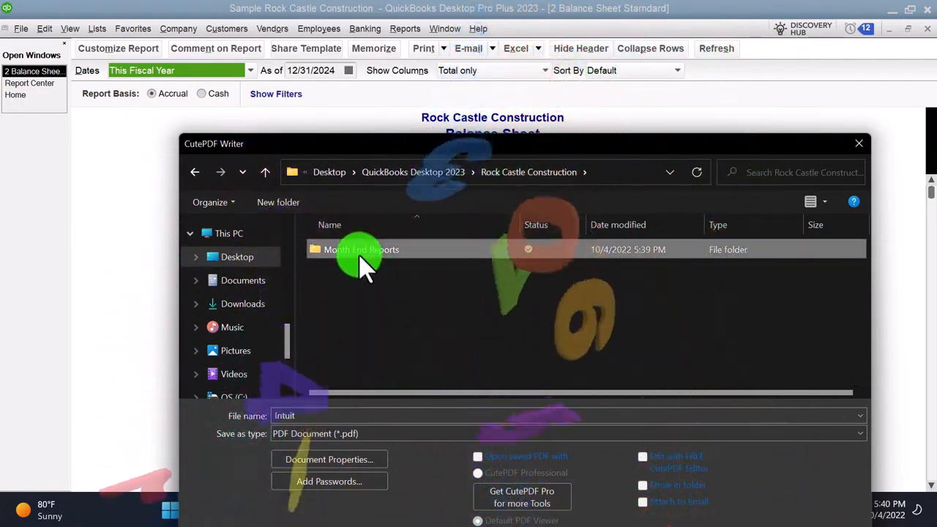
double_click(359, 249)
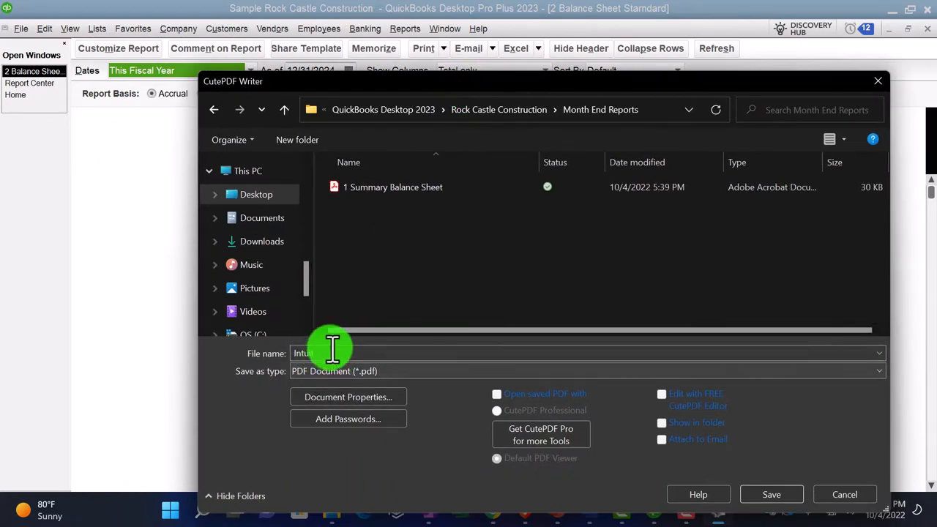
type("2 balance Seh")
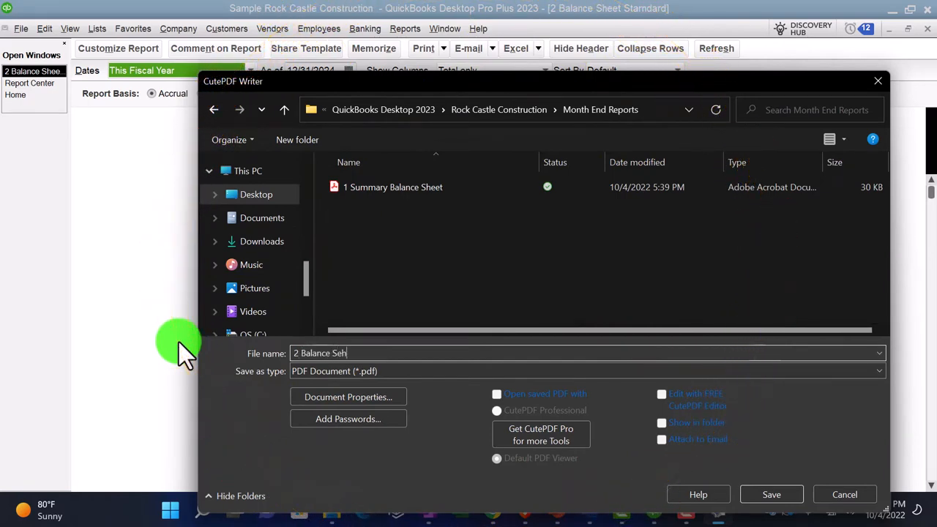
left_click(772, 495)
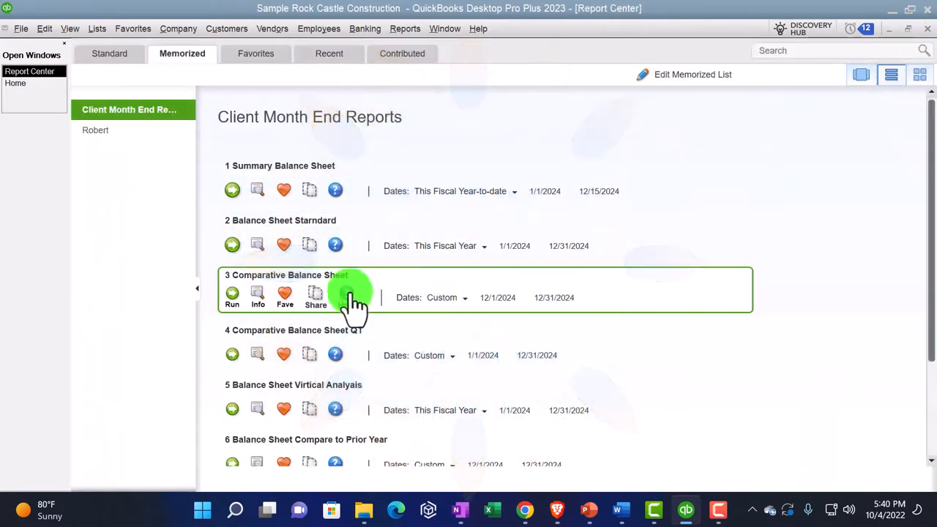
Step: Run 3 Comparative Balance Sheet and save it as a PDF in Month End Reports
left_click(232, 297)
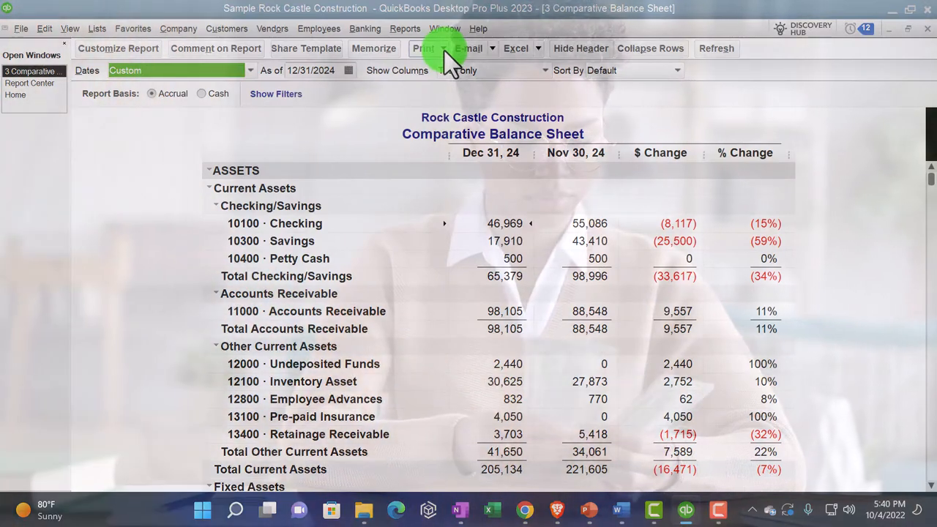
left_click(420, 48)
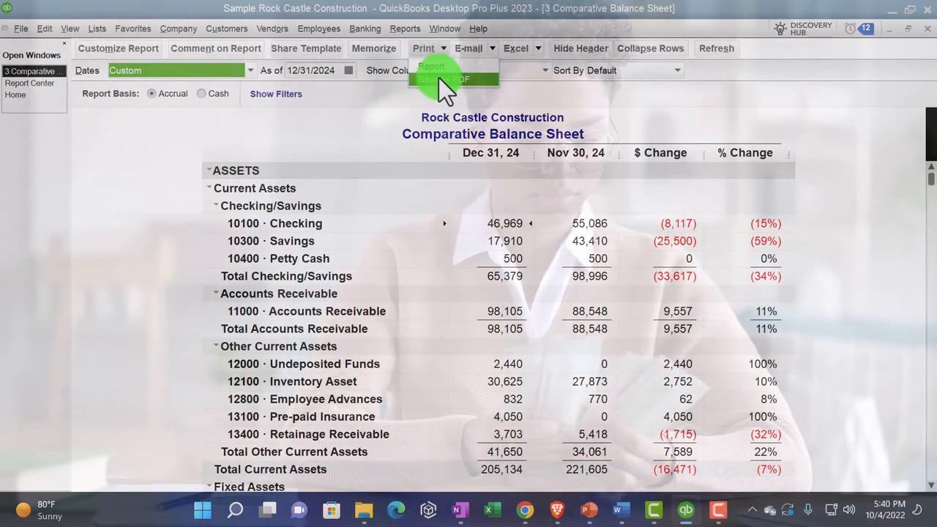
left_click(445, 77)
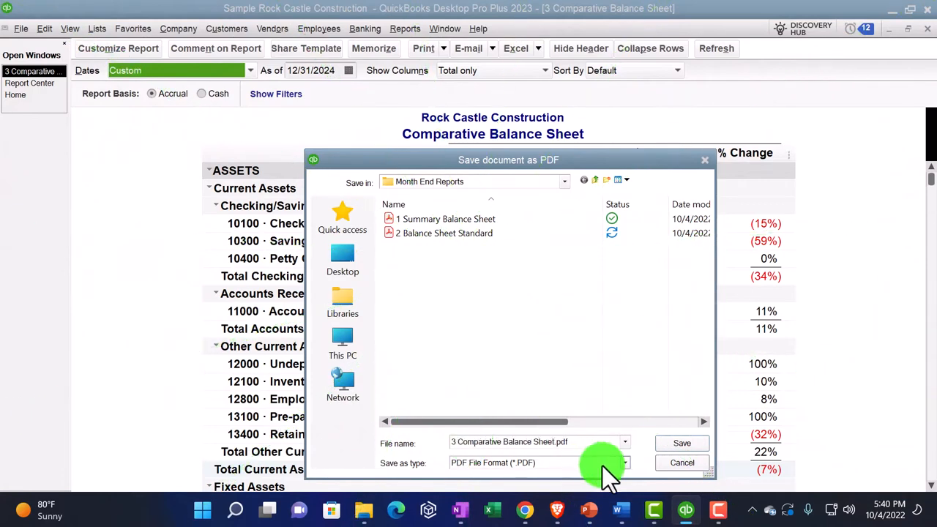
left_click(682, 463)
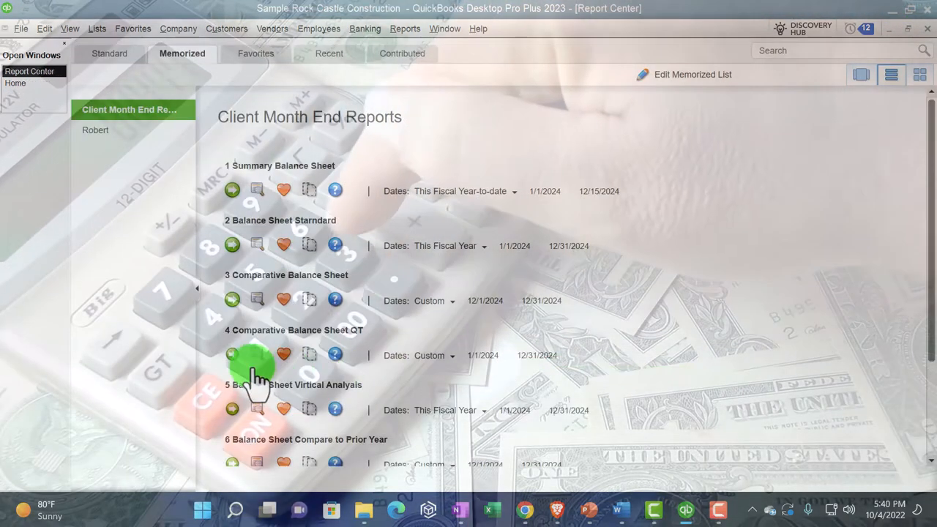
Step: Run Comparative Balance Sheet QT and save it as a PDF in Month End Reports
left_click(232, 355)
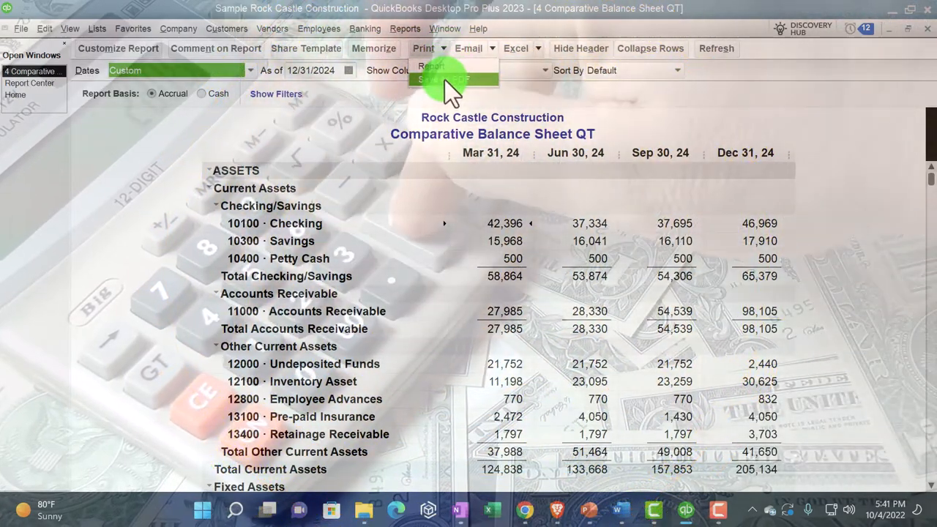
left_click(440, 73)
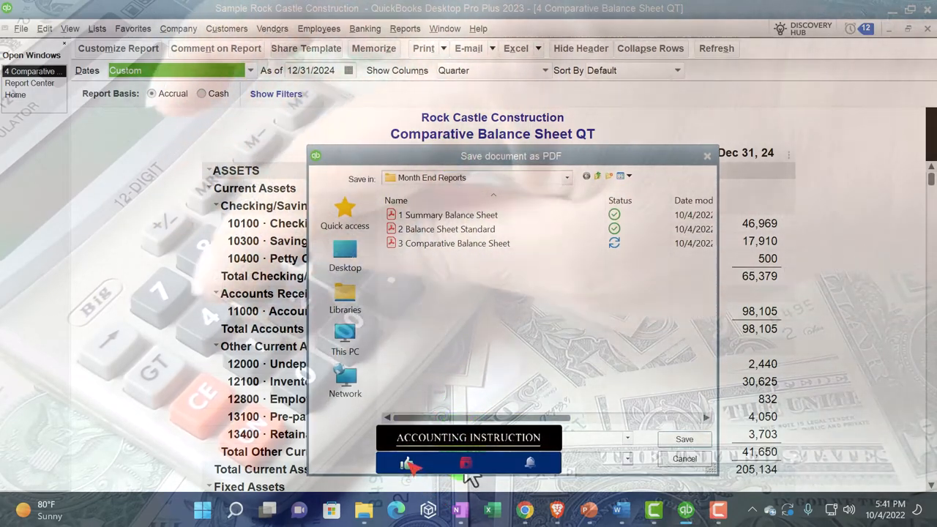
left_click(408, 464)
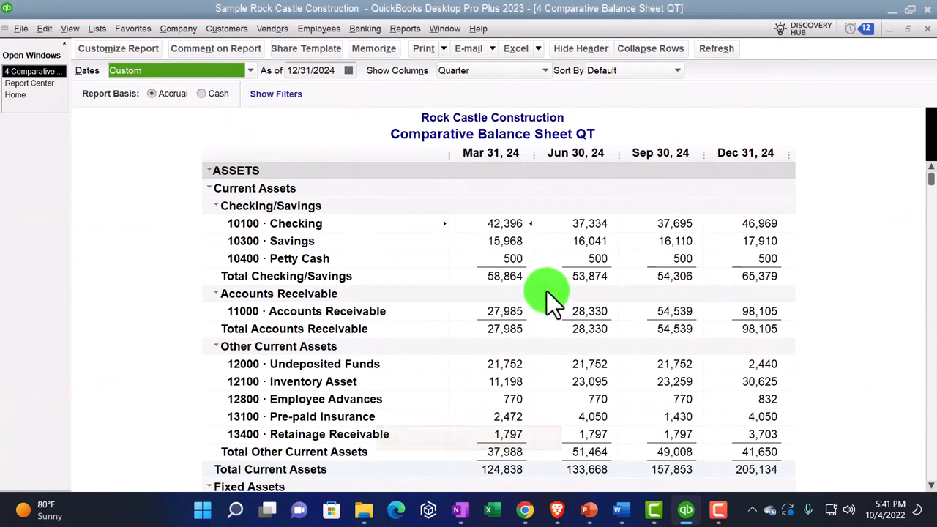
mouse_move(500, 160)
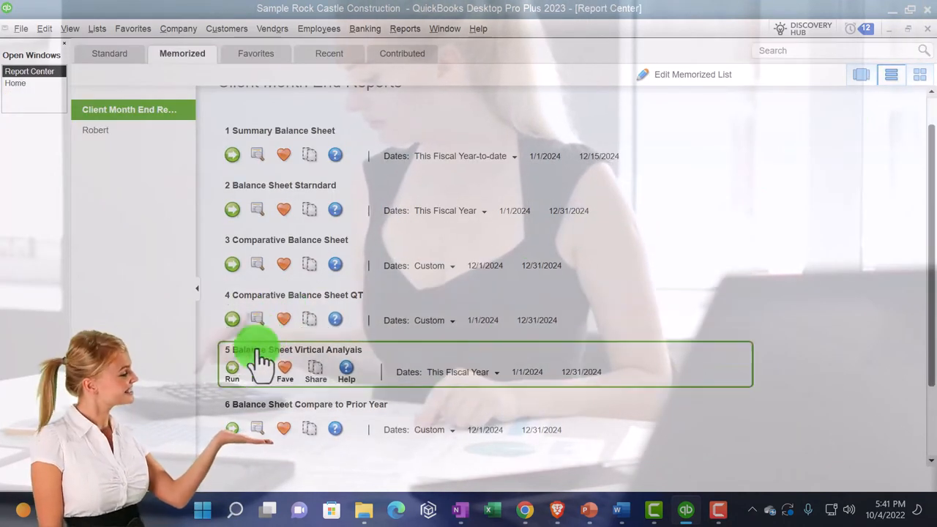
Step: Run memorized report 5, Balance Sheet Vertical Analysis, and choose Save As PDF
left_click(232, 363)
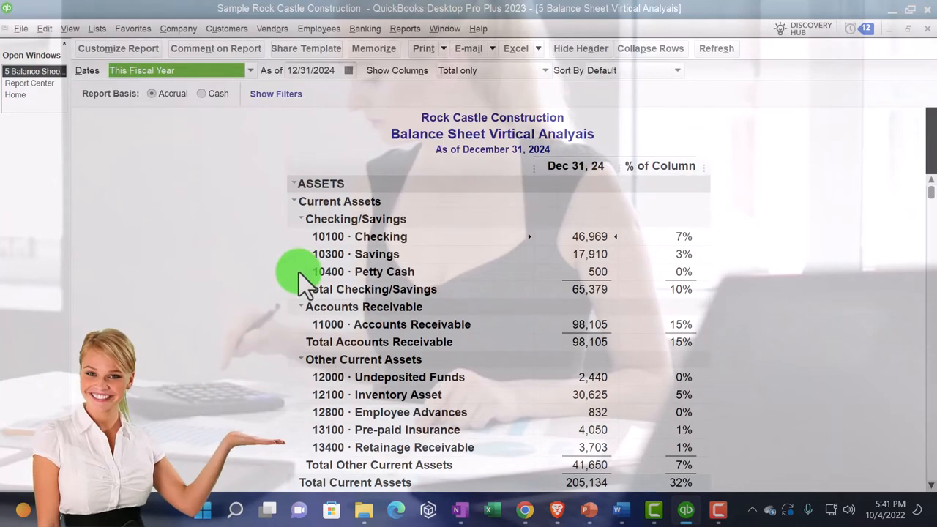
left_click(422, 48)
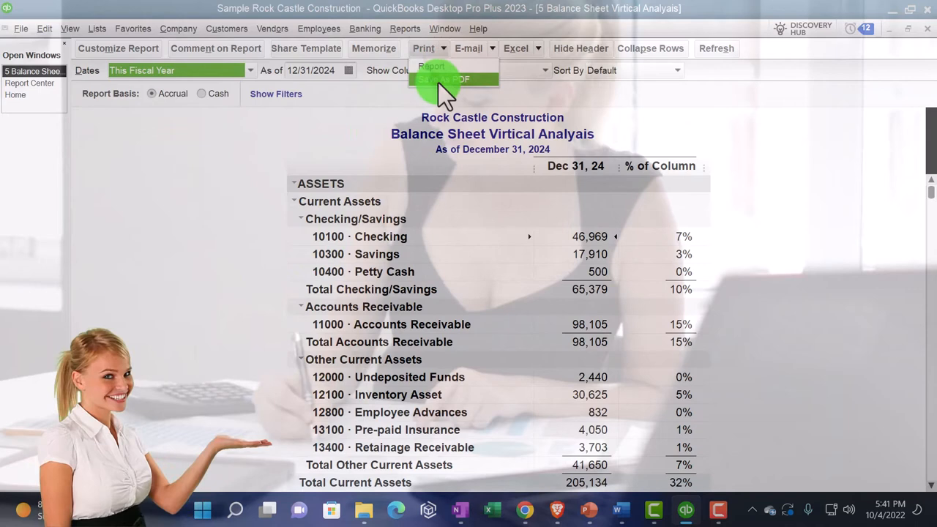
left_click(451, 79)
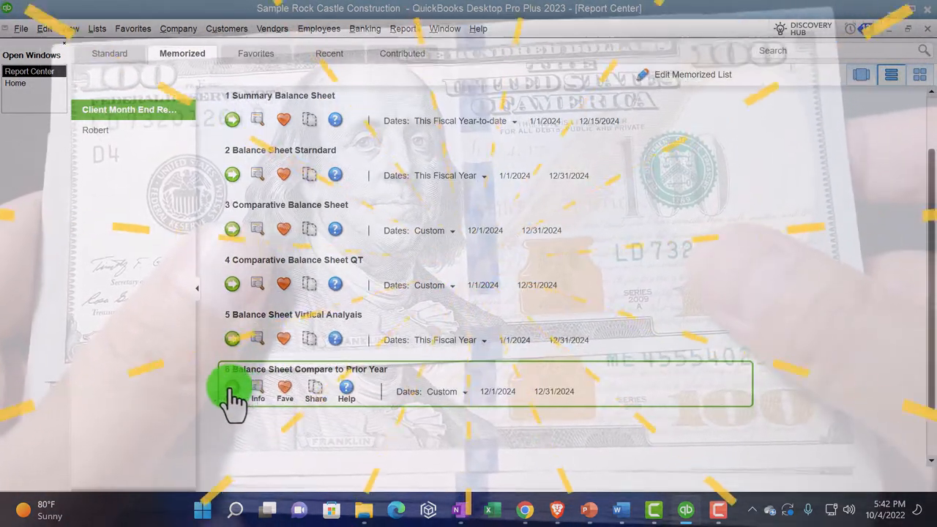
Step: Run memorized report 6, Balance Sheet Compare to Prior Year, and choose Save As PDF
left_click(232, 386)
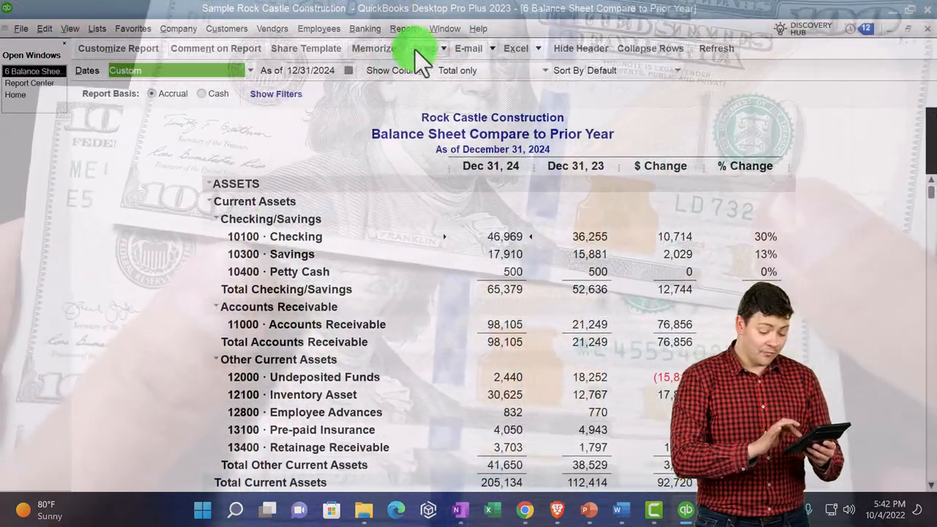
left_click(423, 48)
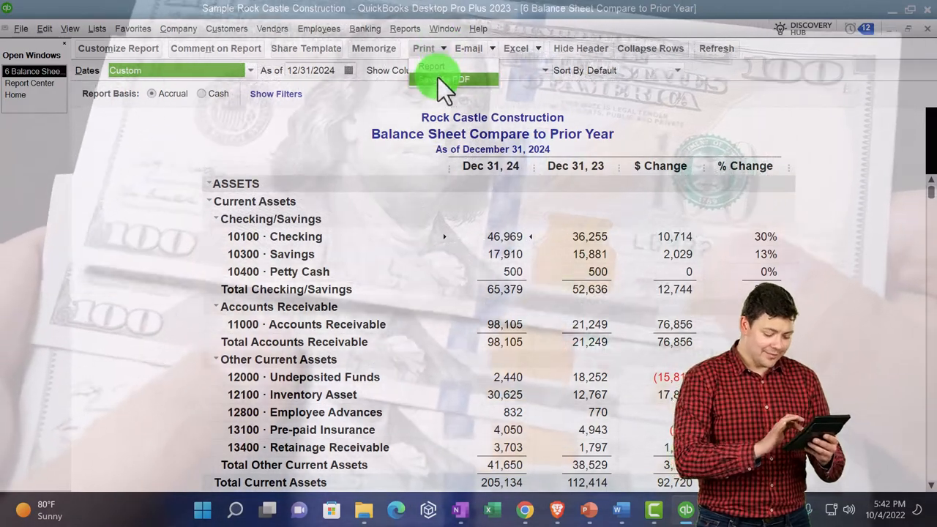
left_click(452, 79)
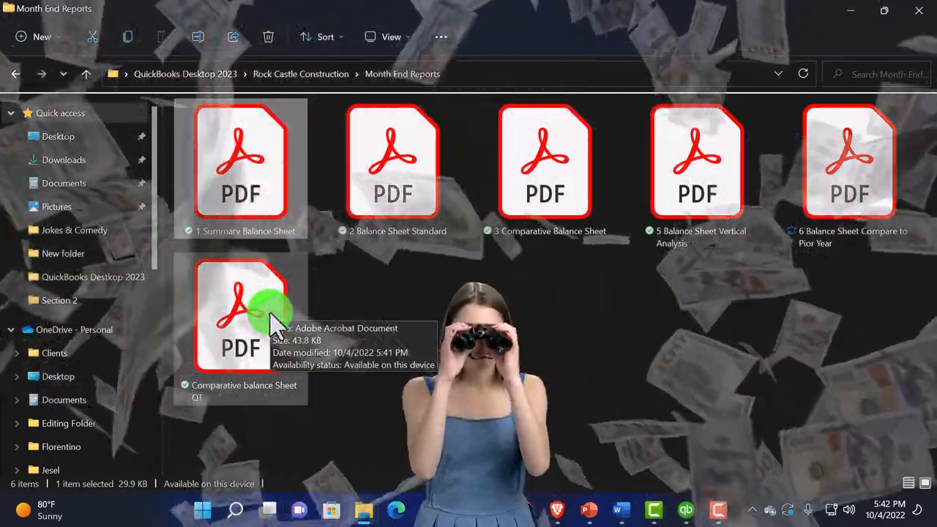
Step: Rename the QT PDF to '4 Comparative balance Sheet QT'
right_click(256, 322)
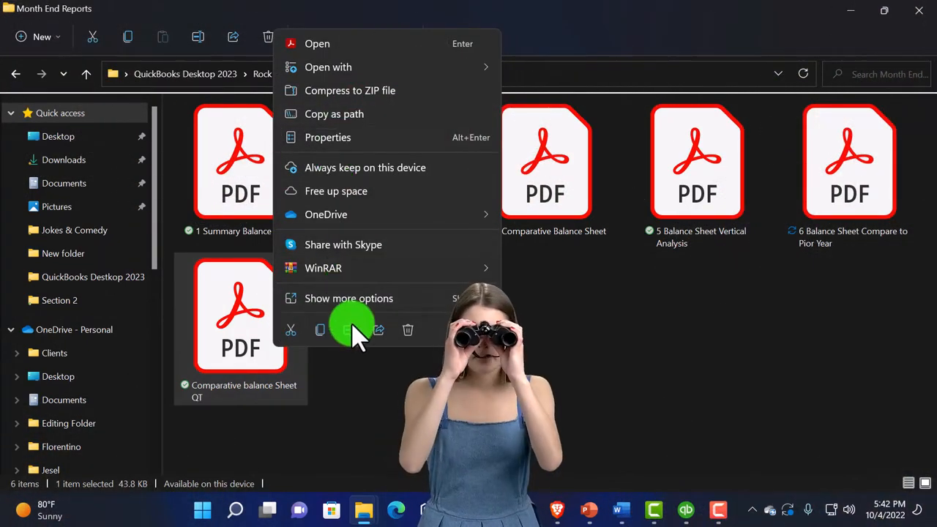
left_click(350, 330)
type("4 ")
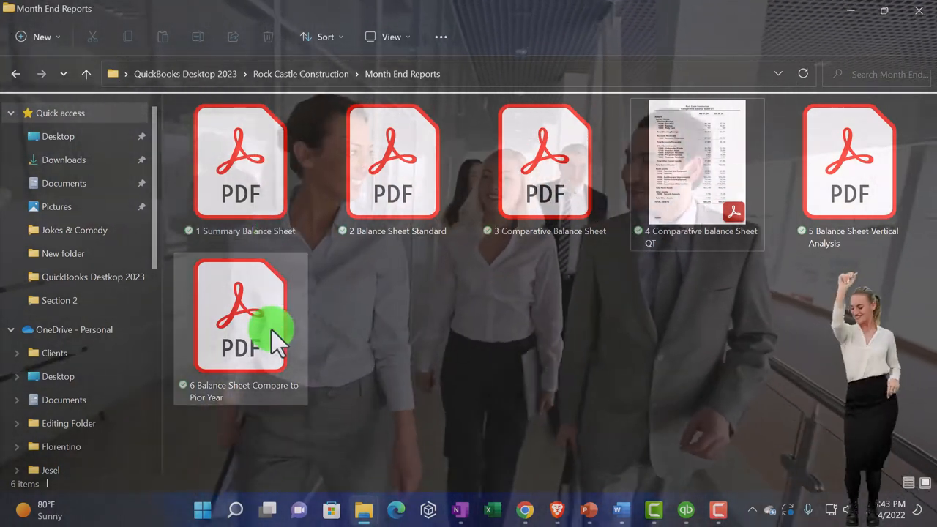
left_click(240, 322)
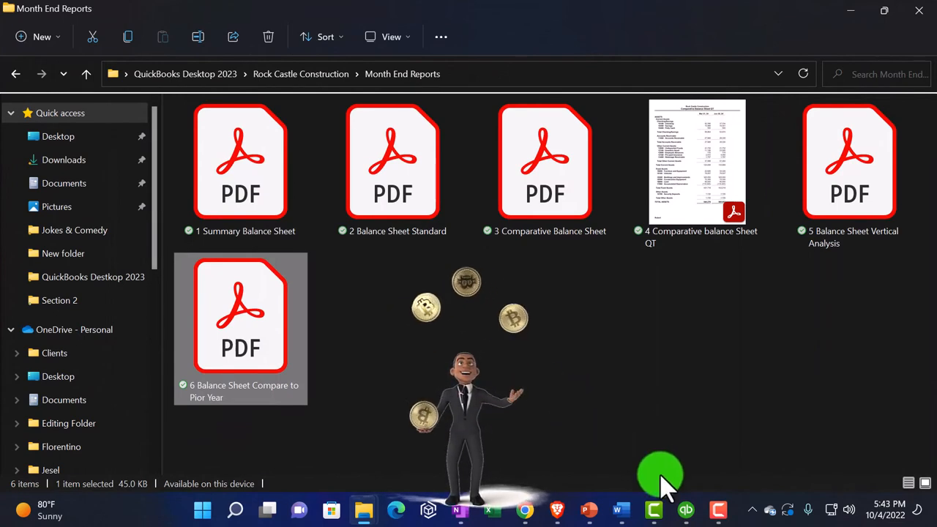
double_click(240, 315)
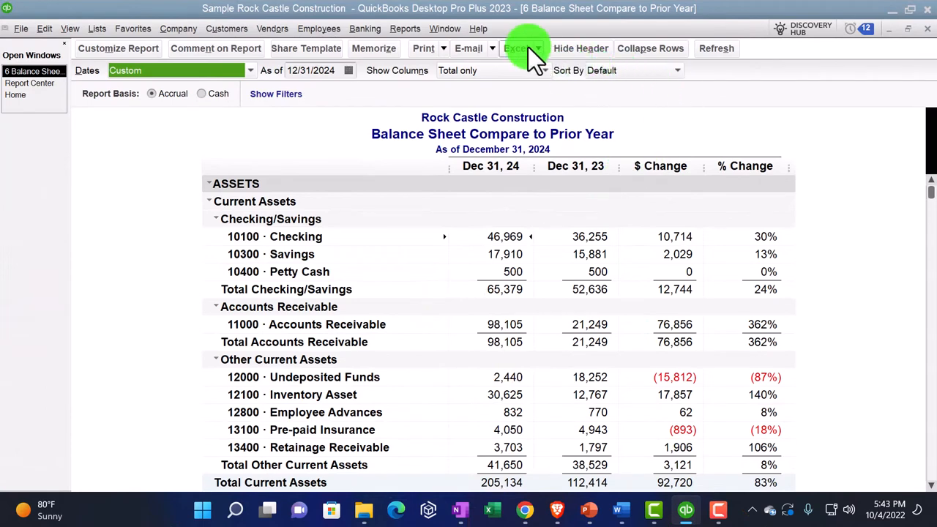
left_click(521, 48)
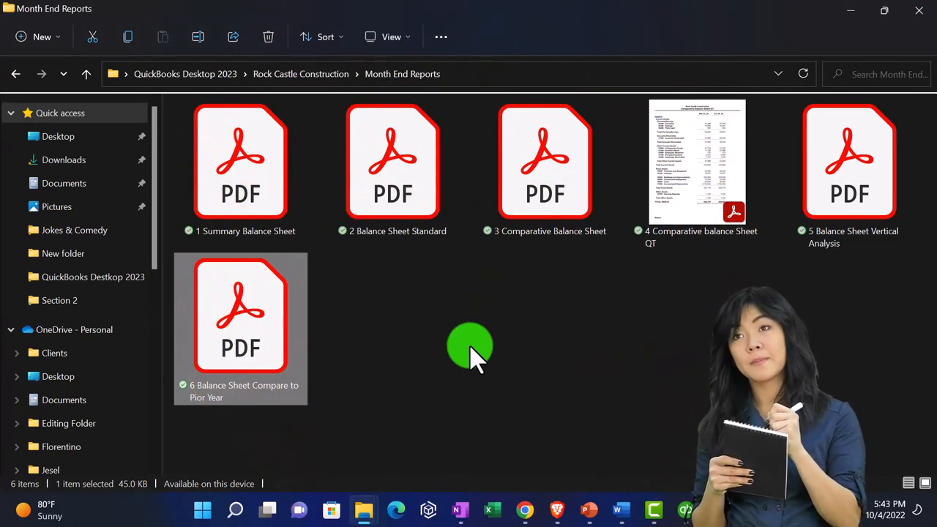
mouse_move(471, 325)
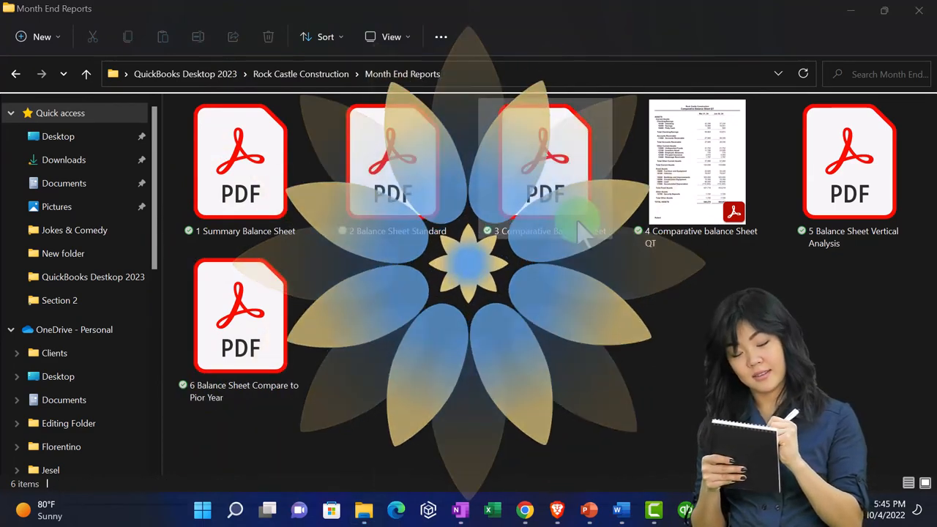
Step: From Rock Castle Construction, compress the Month End Reports folder to a ZIP file
left_click(300, 74)
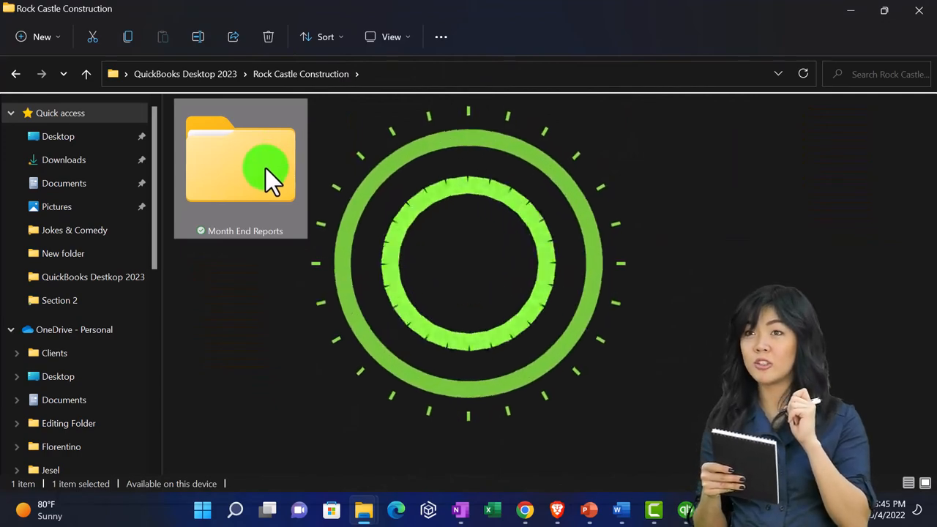
right_click(264, 172)
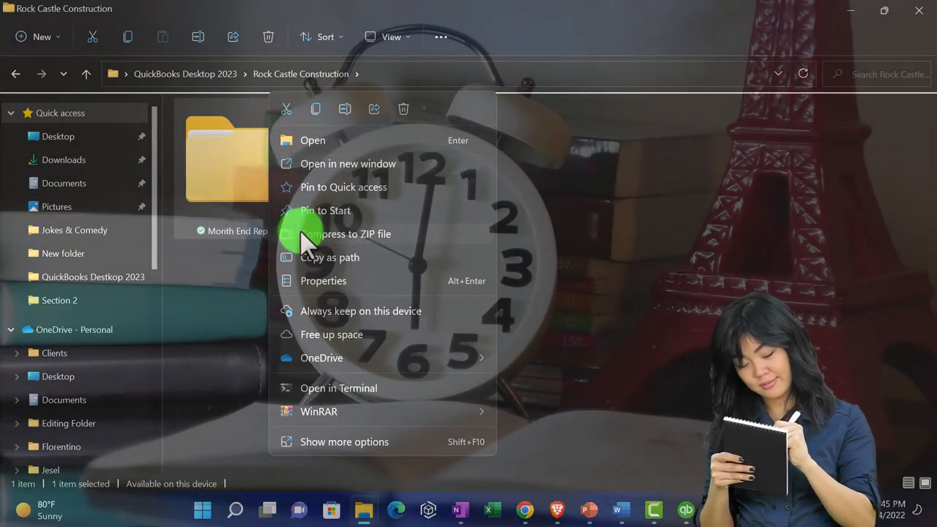
mouse_move(385, 245)
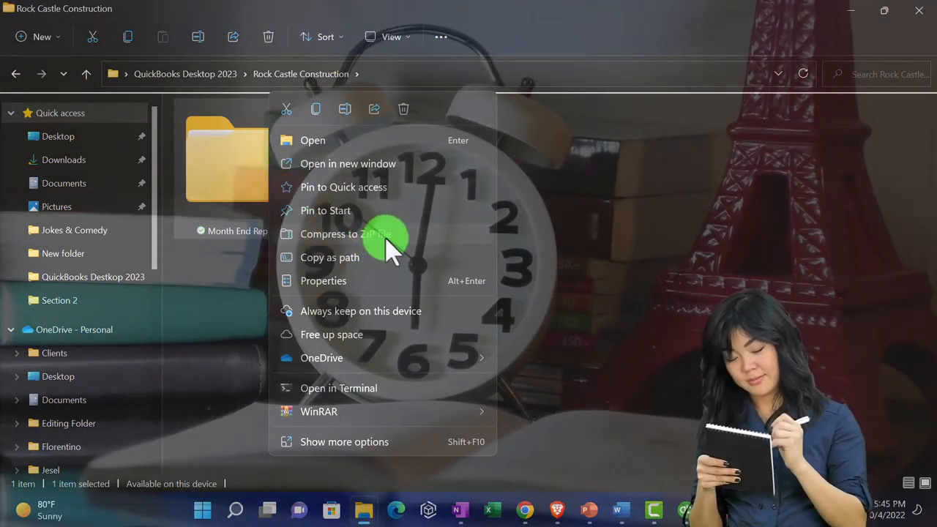
left_click(359, 233)
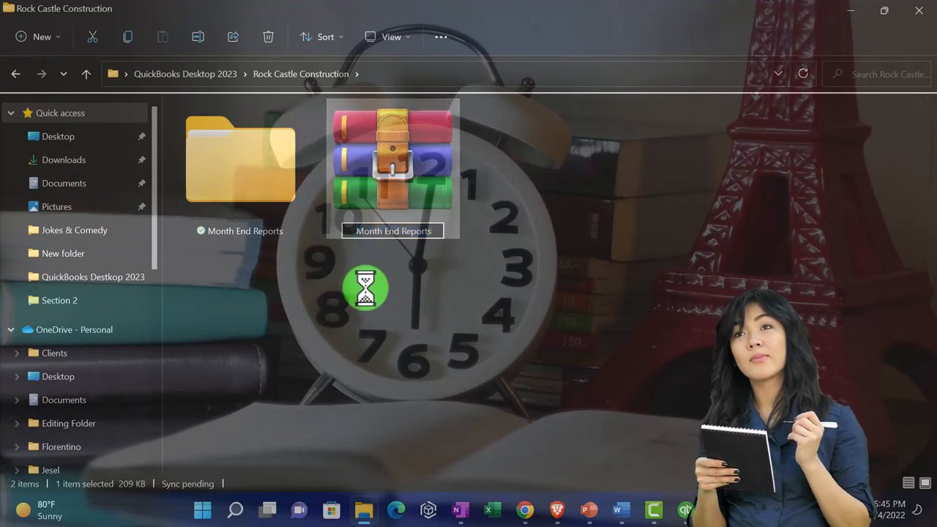
mouse_move(425, 136)
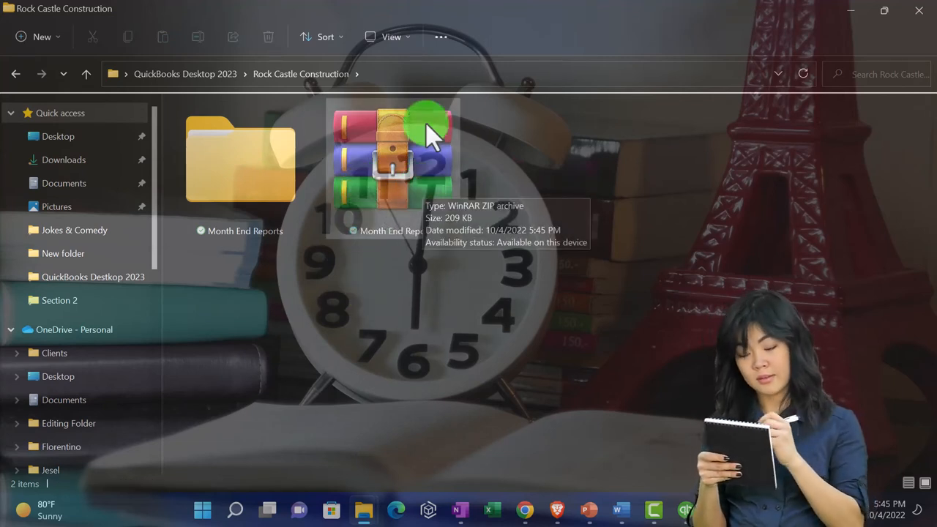
mouse_move(388, 274)
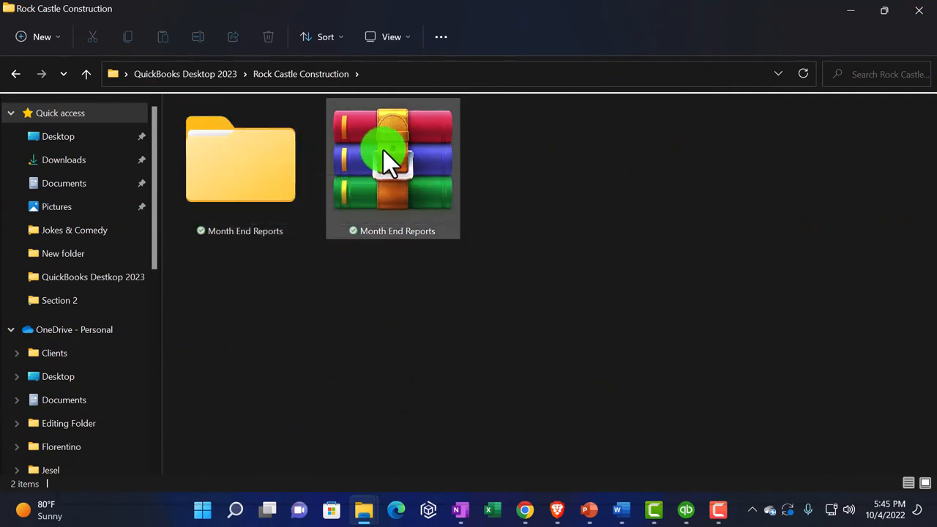
Step: Preview the new ZIP, then reopen Month End Reports to confirm its six PDFs
left_click(391, 157)
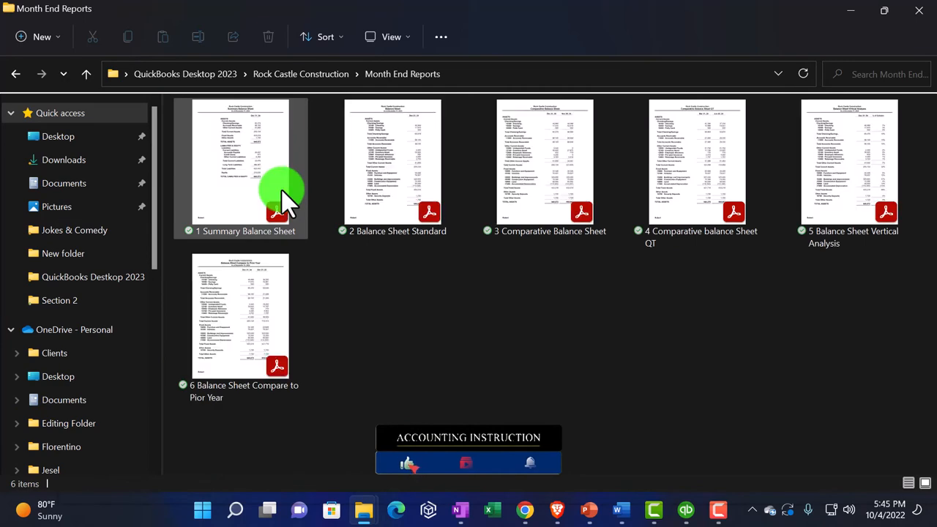
mouse_move(282, 198)
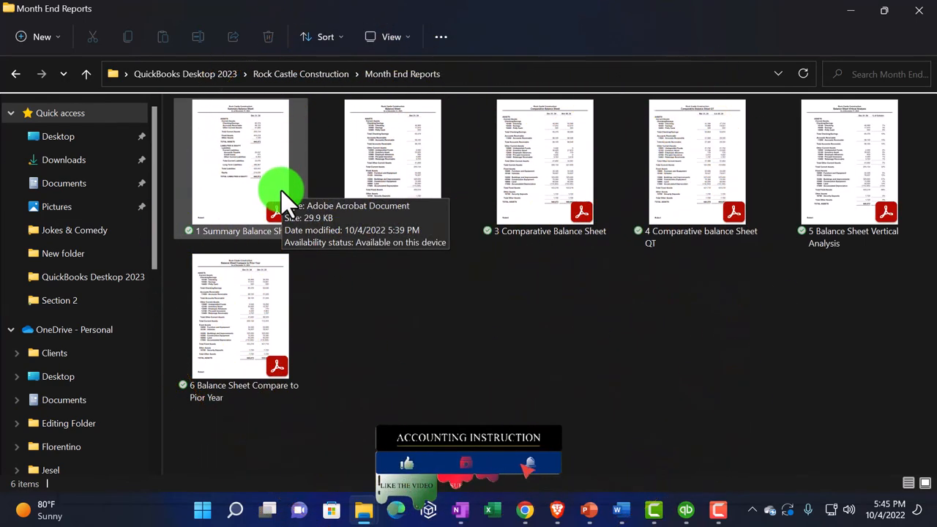
left_click(15, 74)
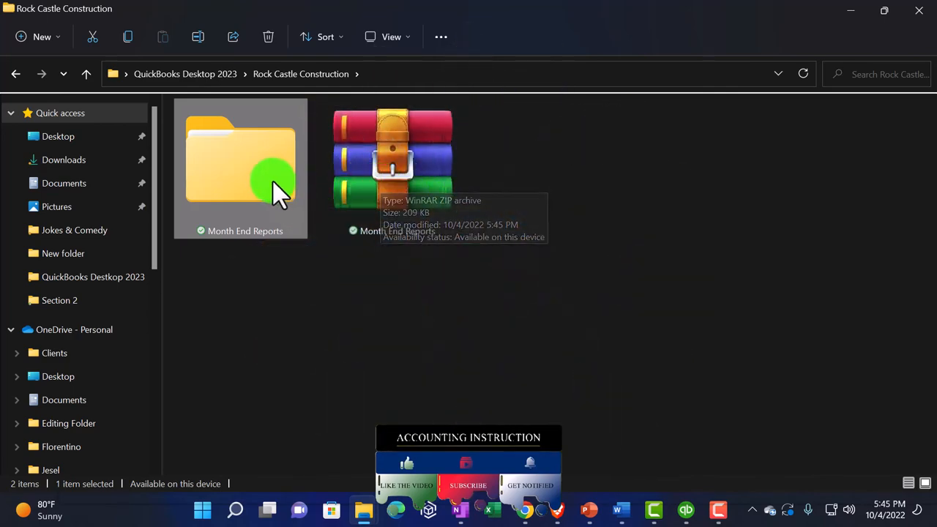
double_click(240, 169)
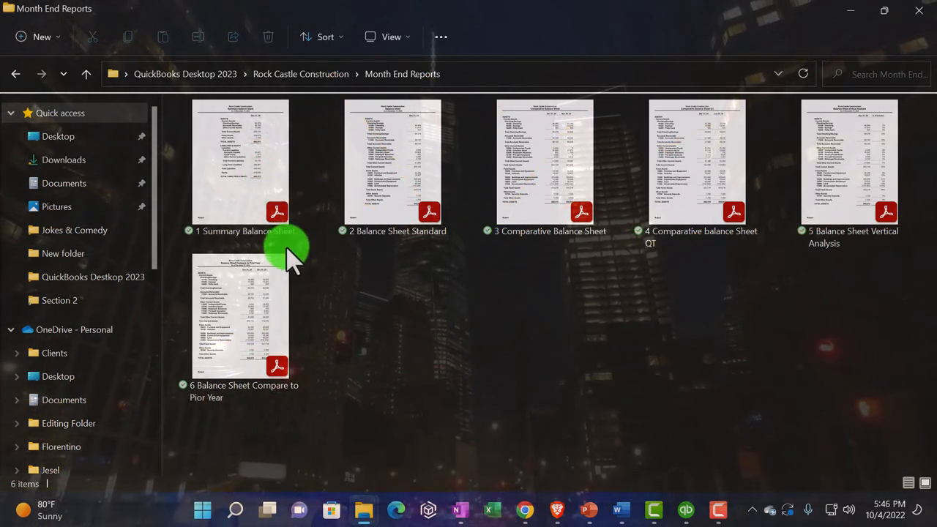
mouse_move(212, 252)
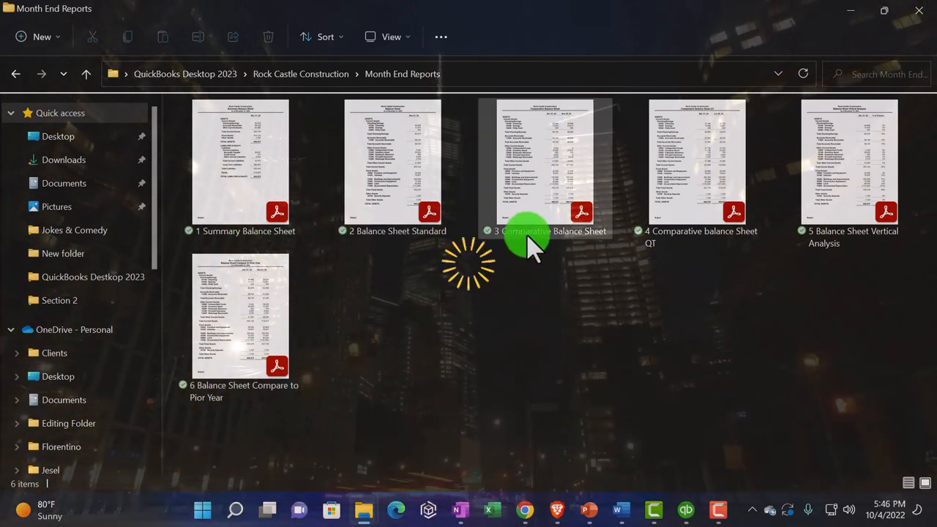
mouse_move(659, 242)
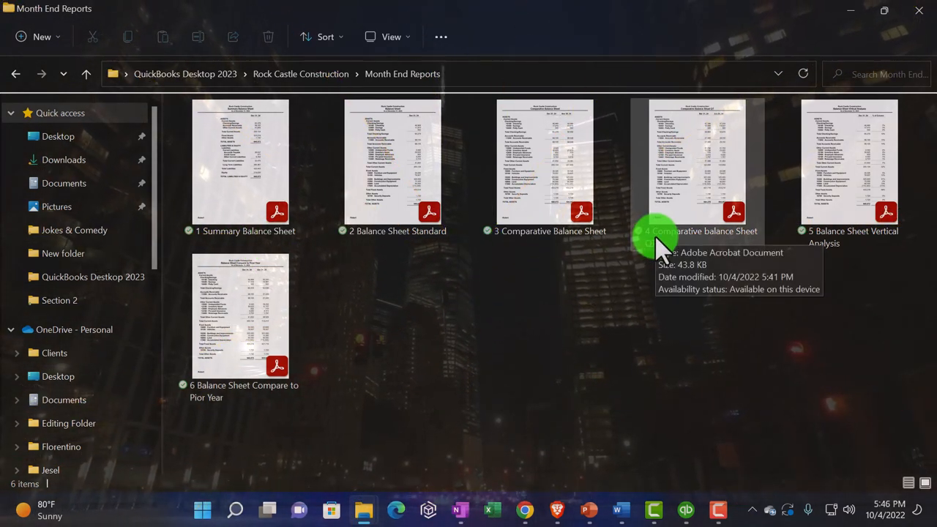